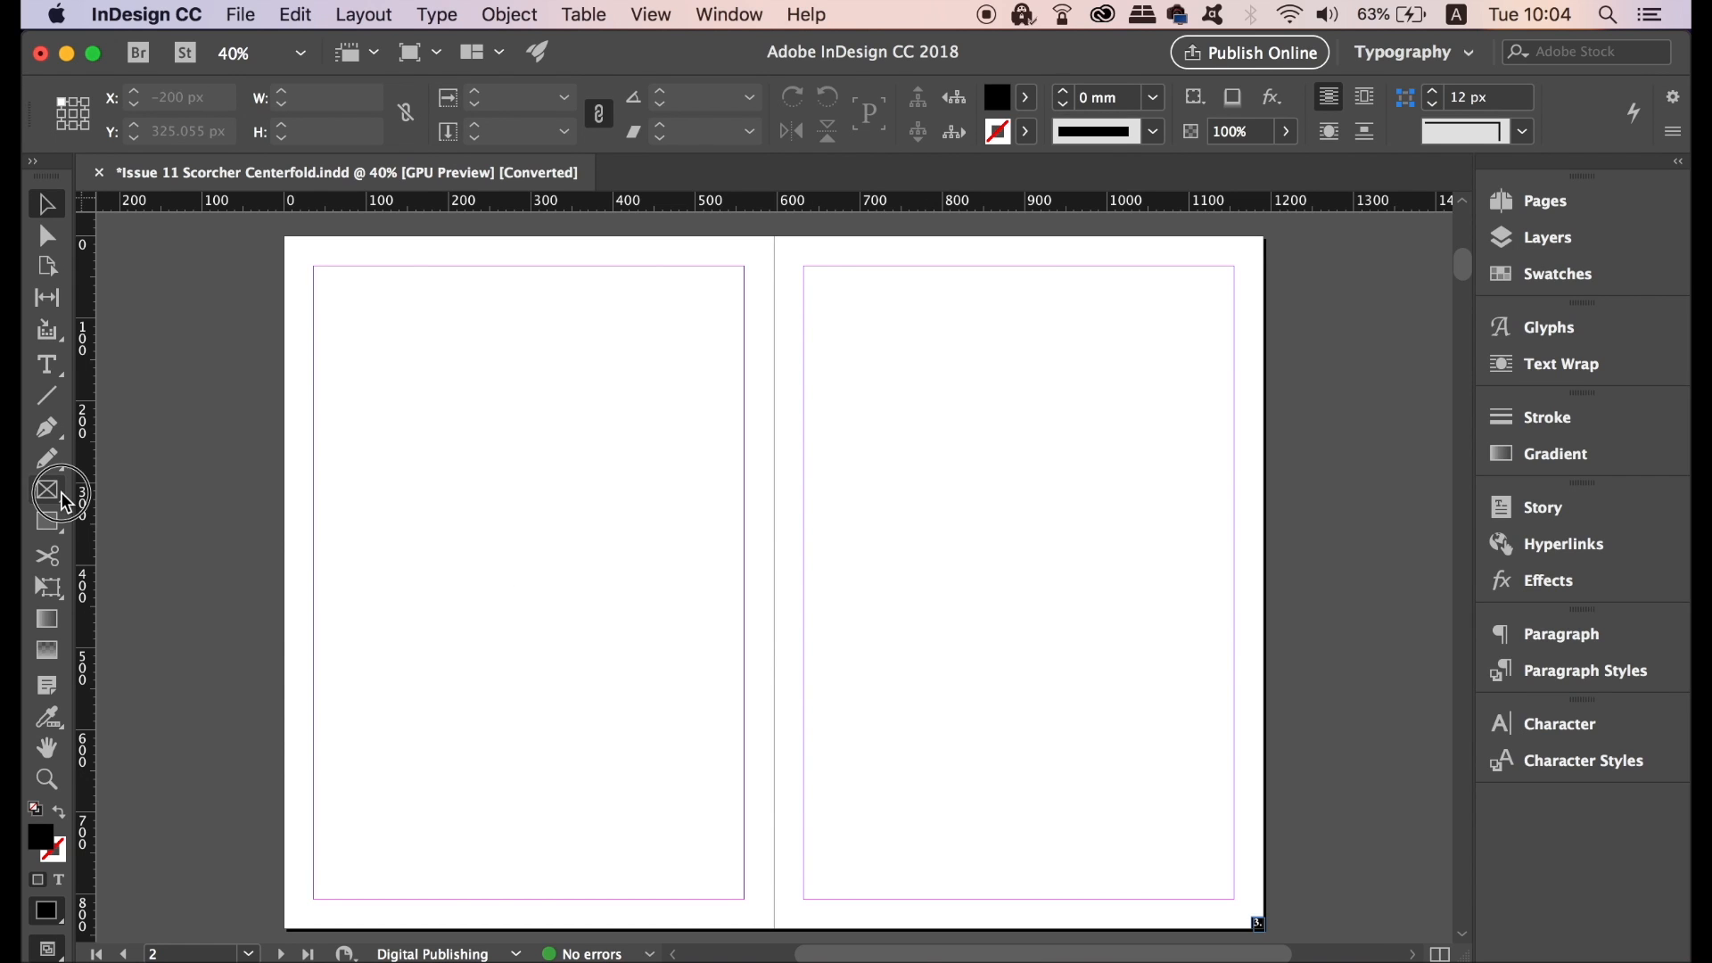
Draw a rectangular image frame on the left page and Alt-drag a duplicate below it.
{"action": "left_click", "coordinate": [46, 489]}
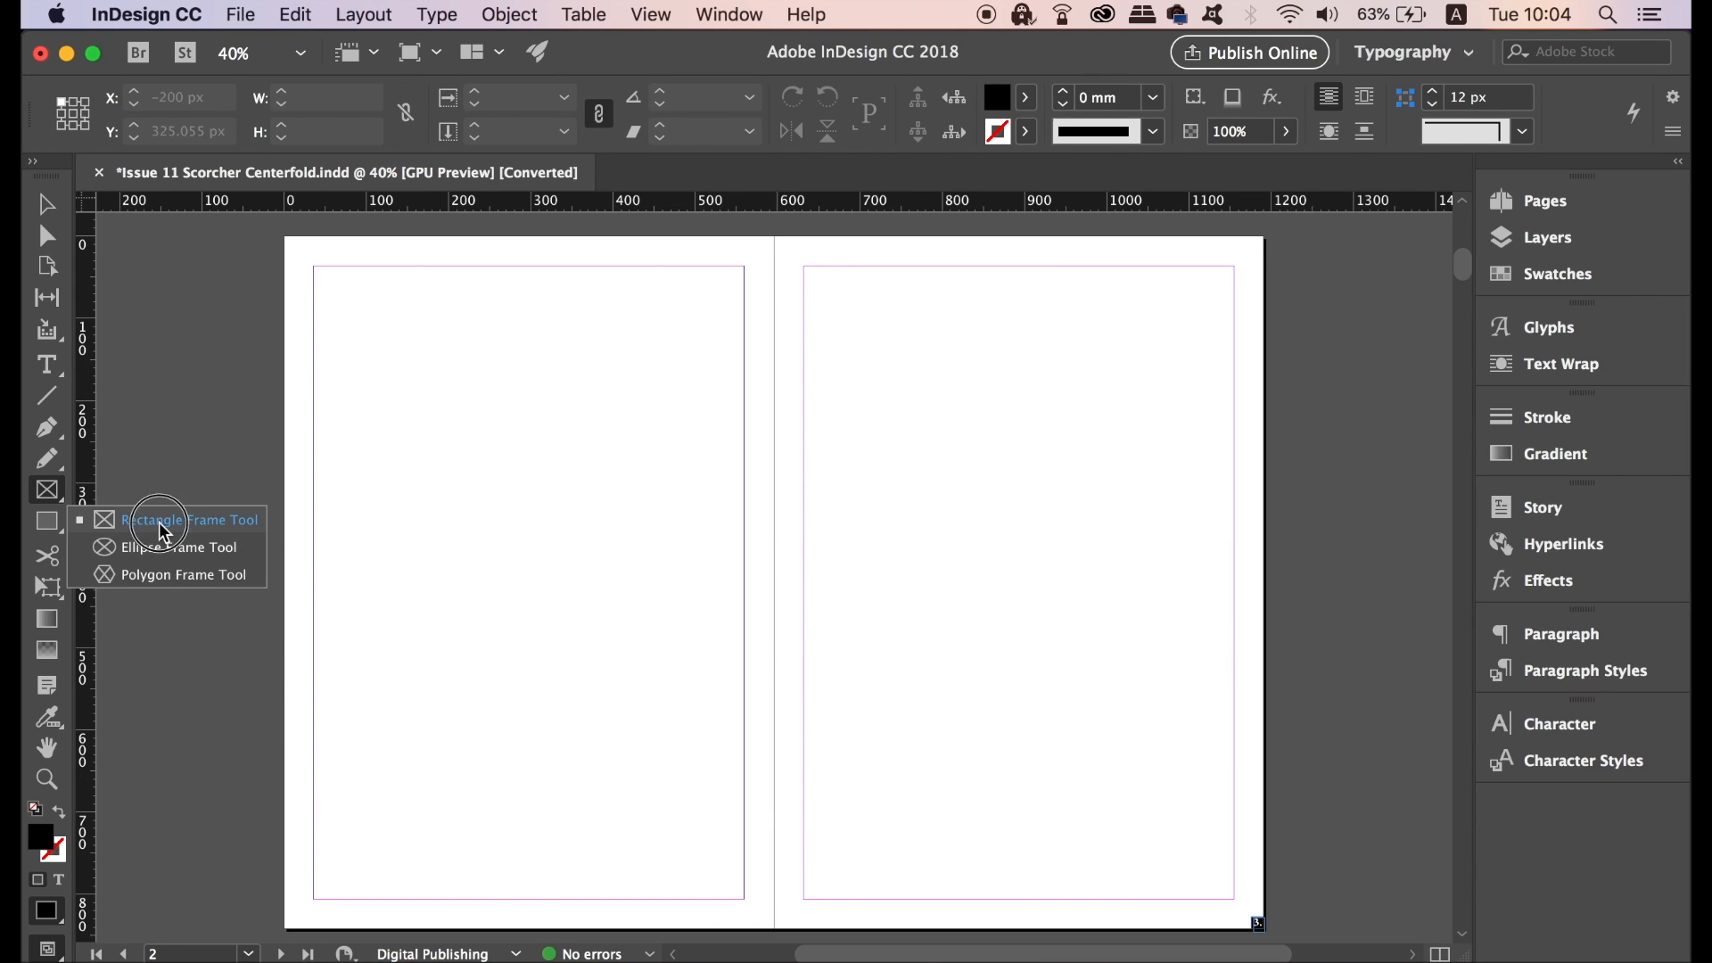
{"action": "left_click", "coordinate": [196, 519]}
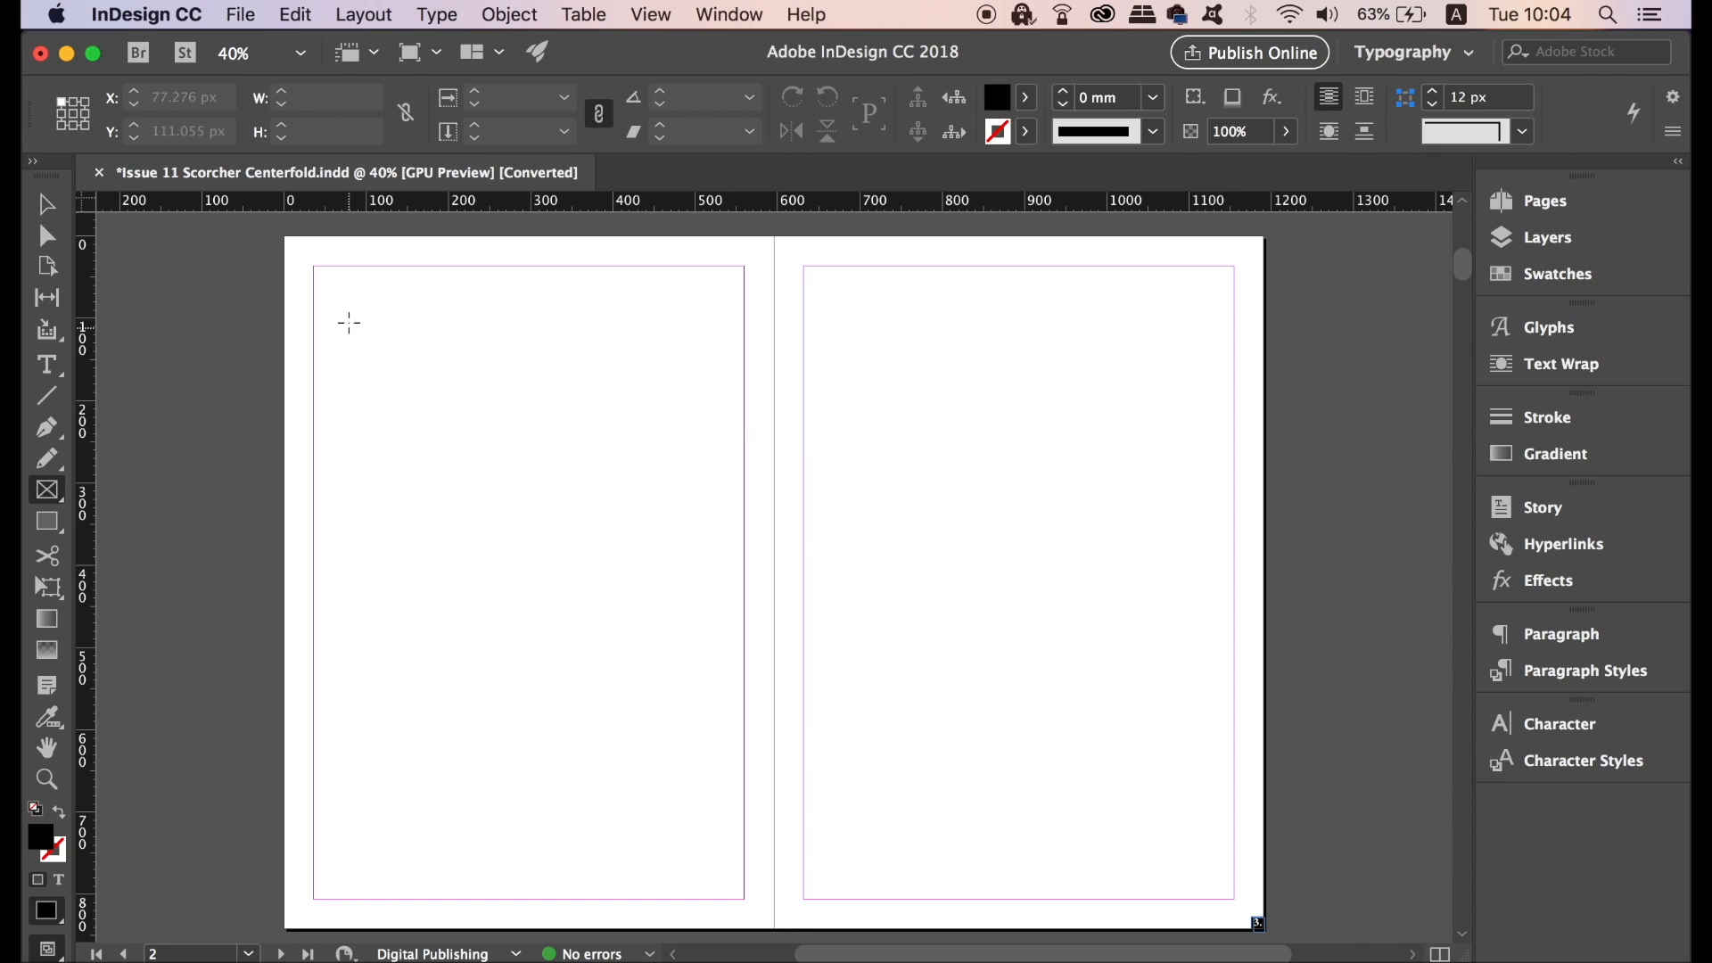
{"action": "left_click_drag", "start_coordinate": [348, 321], "coordinate": [649, 527]}
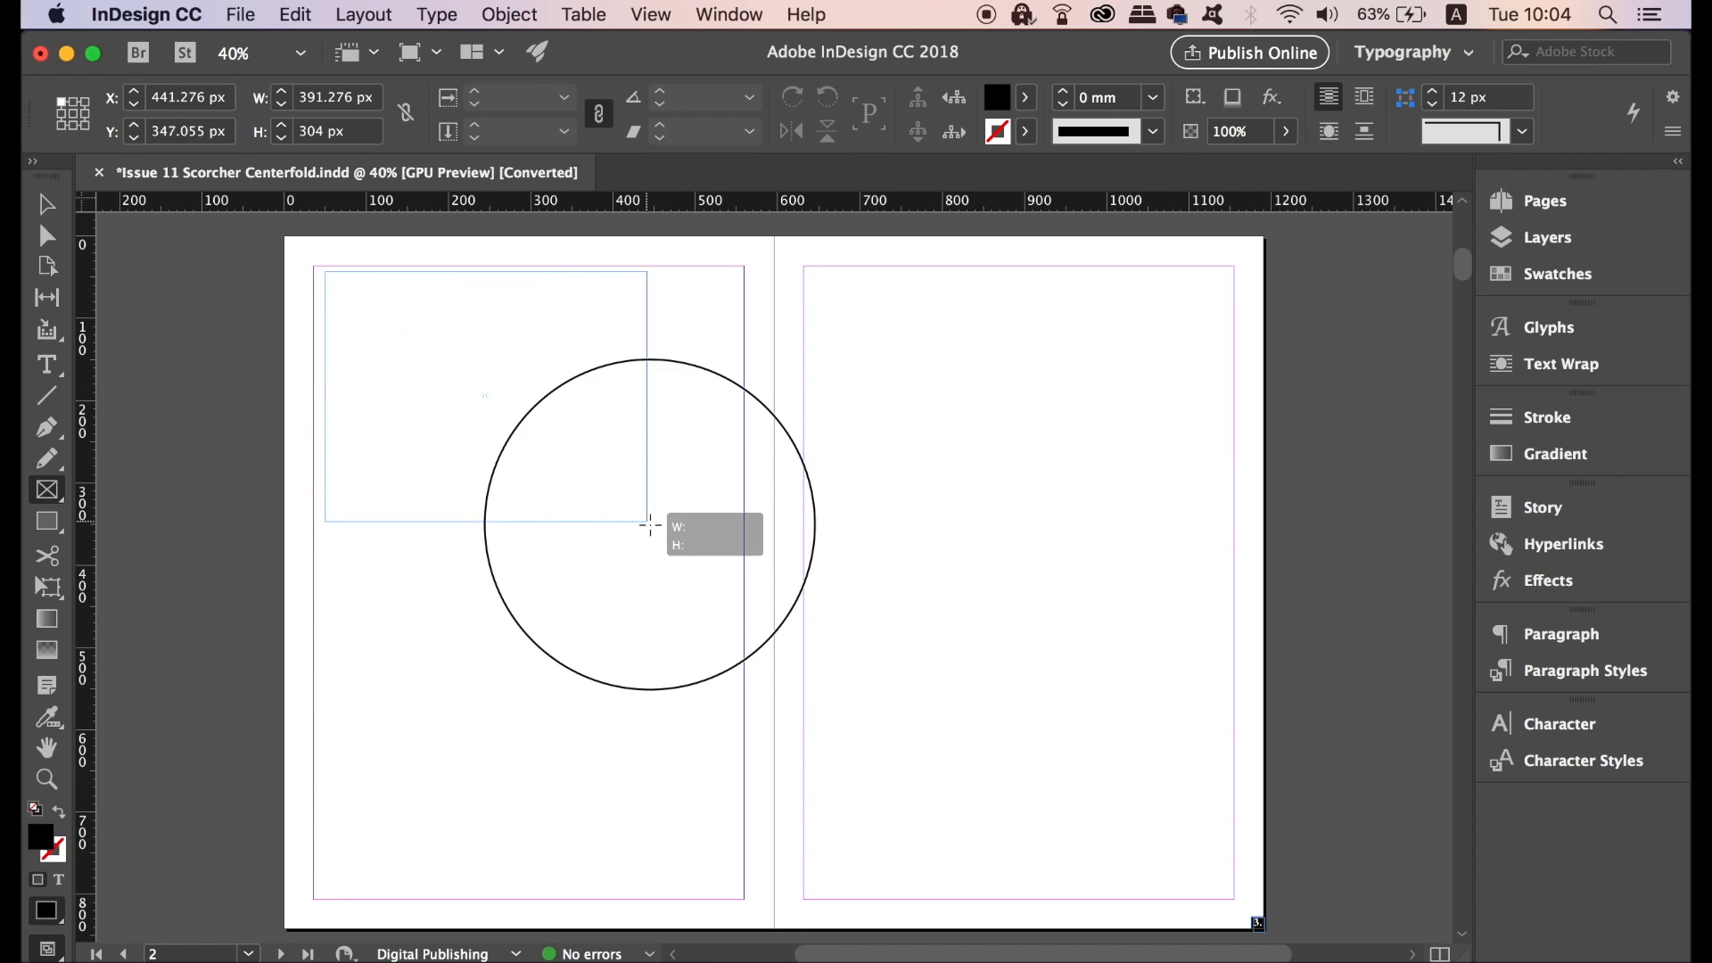
{"action": "left_click_drag", "start_coordinate": [649, 526], "coordinate": [728, 558]}
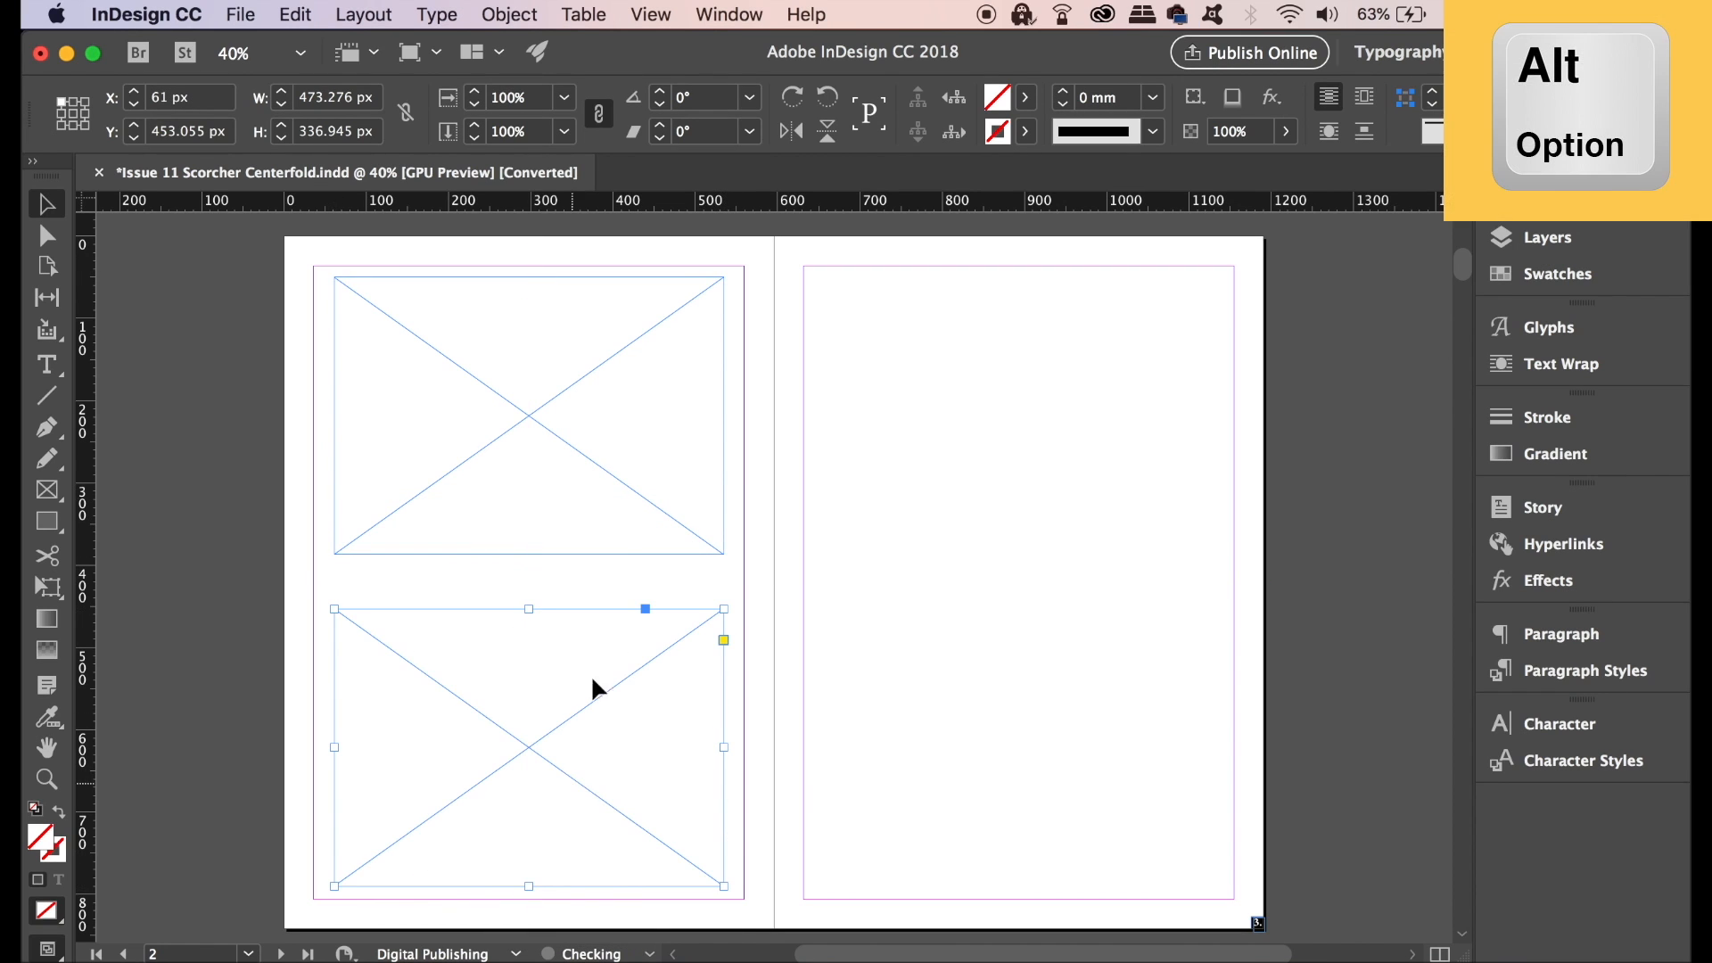
{"action": "left_click_drag", "start_coordinate": [644, 608], "coordinate": [672, 478]}
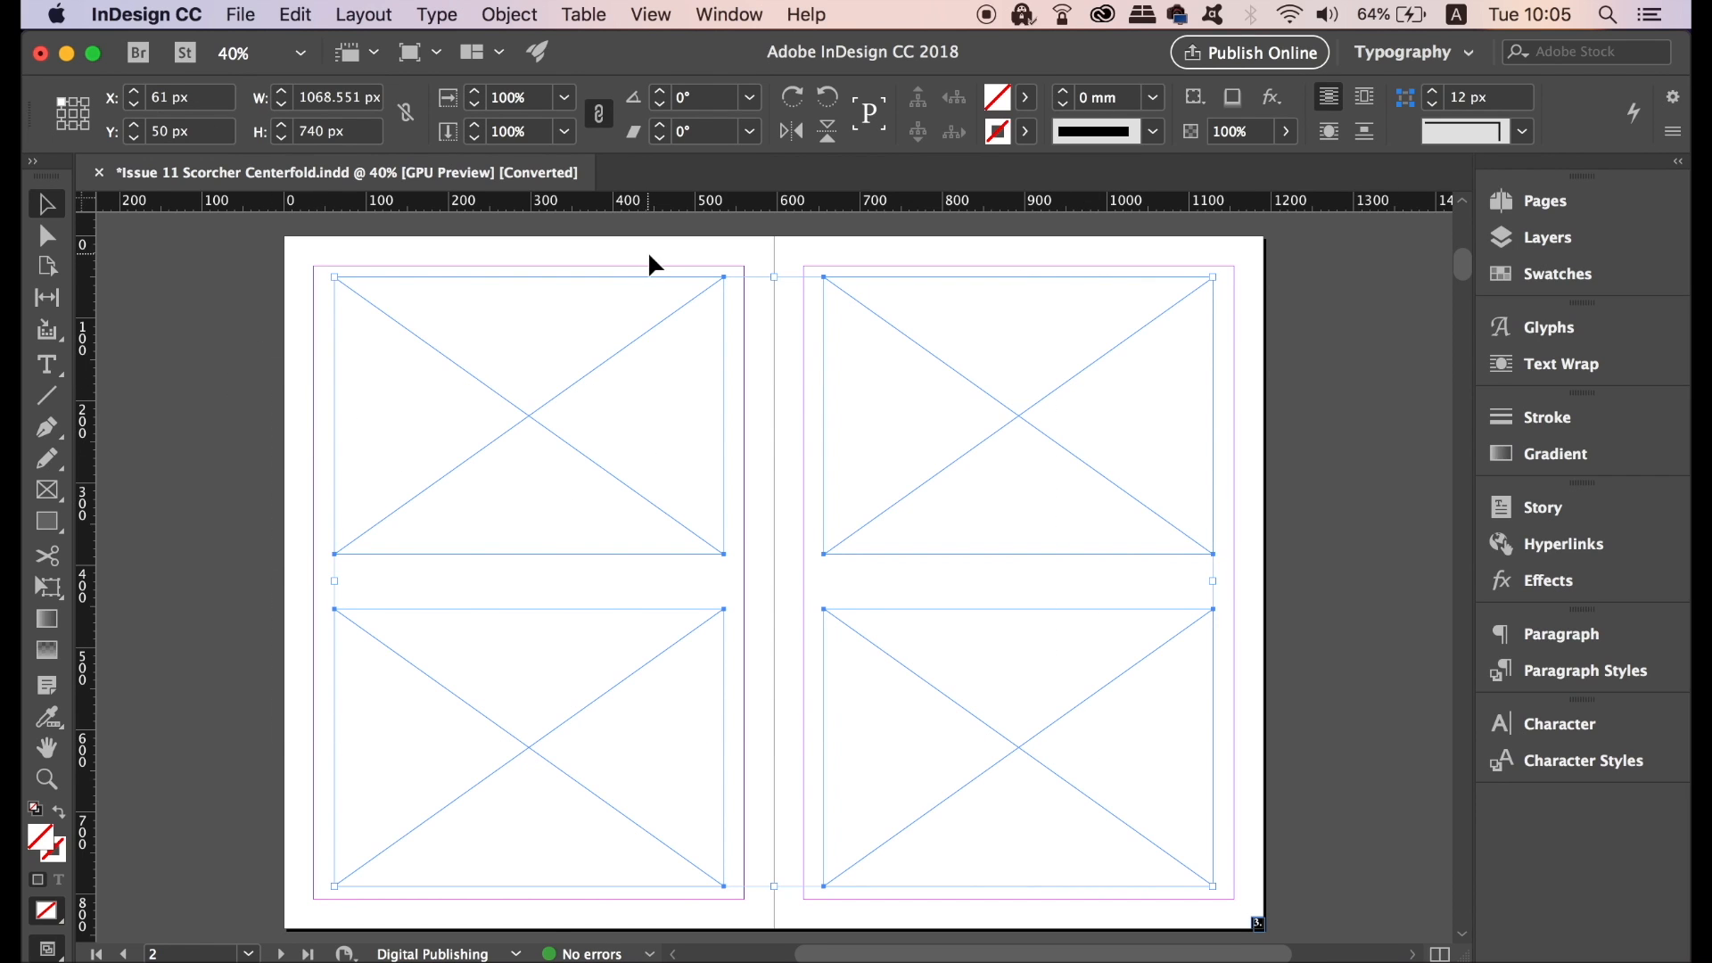
Combine the four selected frames into one compound path via Object > Paths.
{"action": "left_click", "coordinate": [508, 14]}
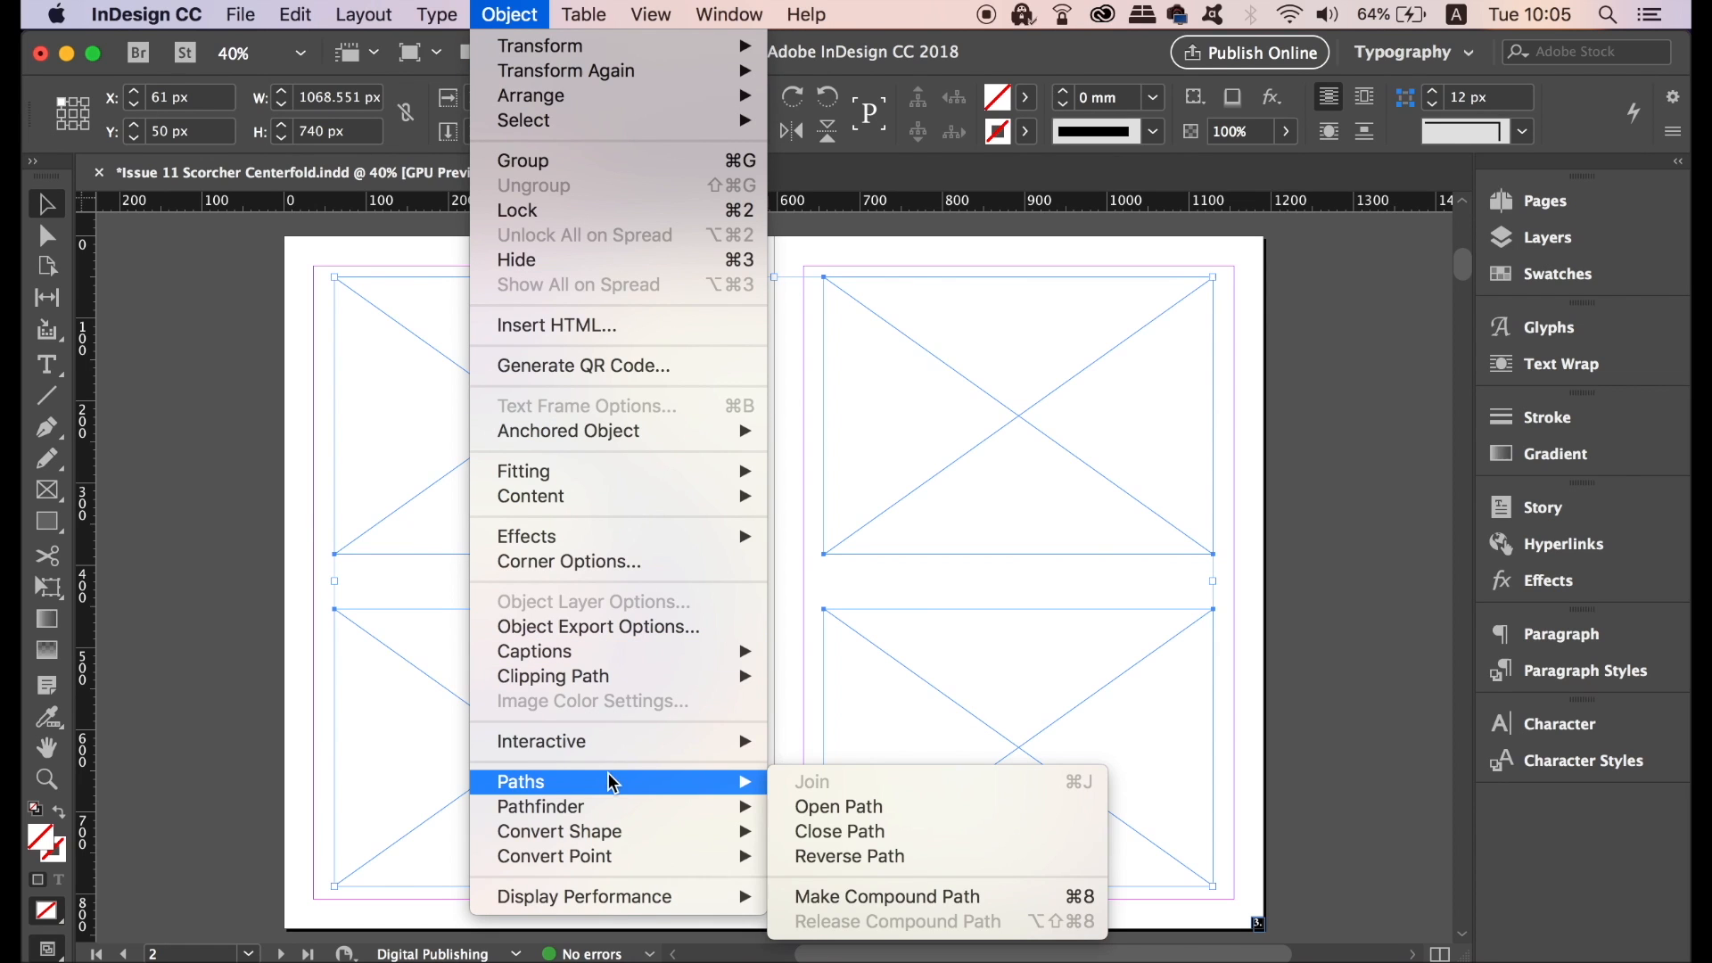
{"action": "mouse_move", "coordinate": [927, 897]}
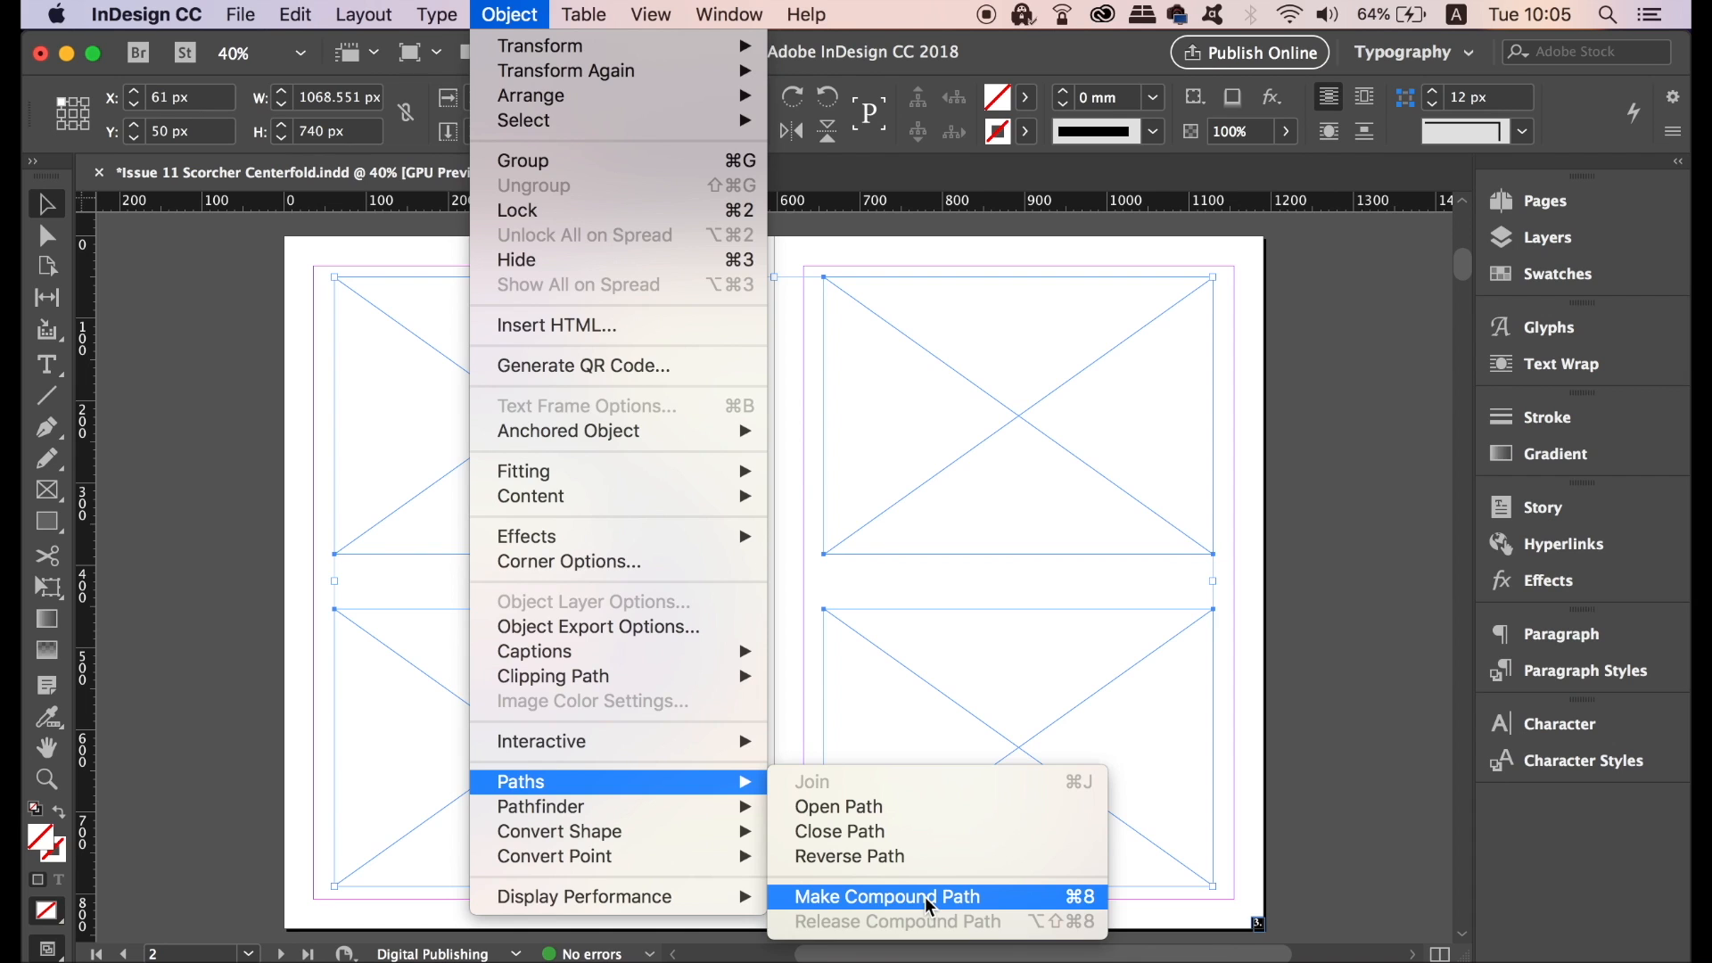
{"action": "left_click", "coordinate": [887, 898]}
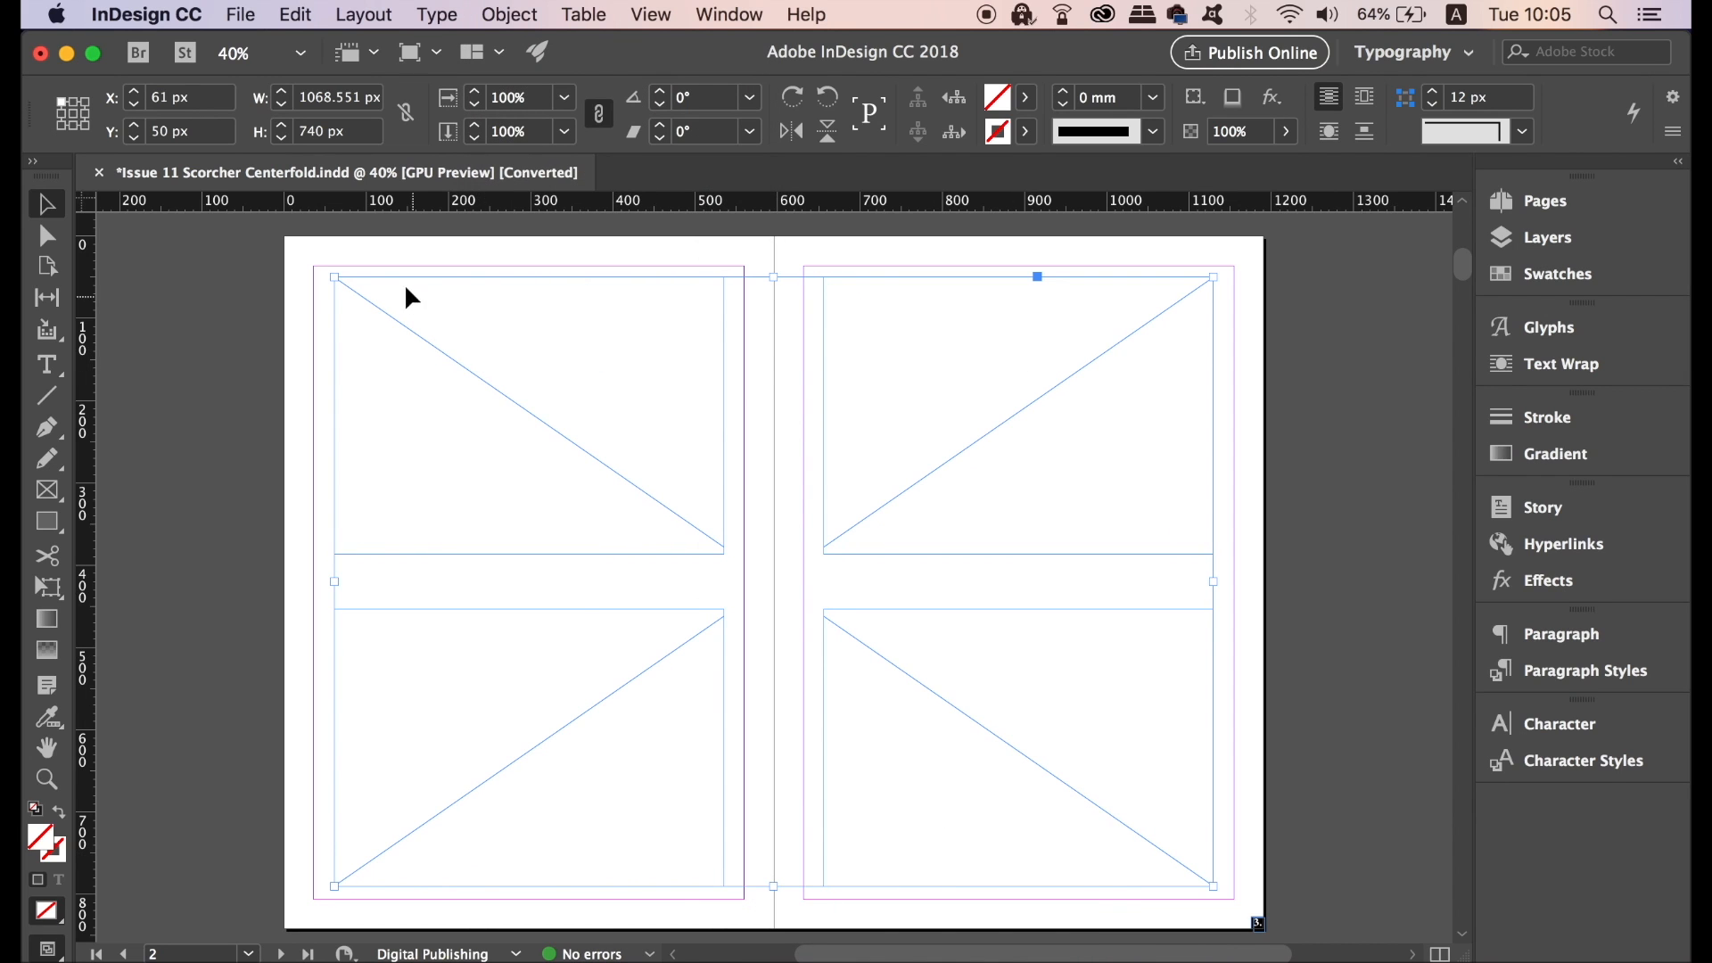
Place the starry sky and clouds image into the compound frame and nudge it into position.
{"action": "left_click", "coordinate": [241, 15]}
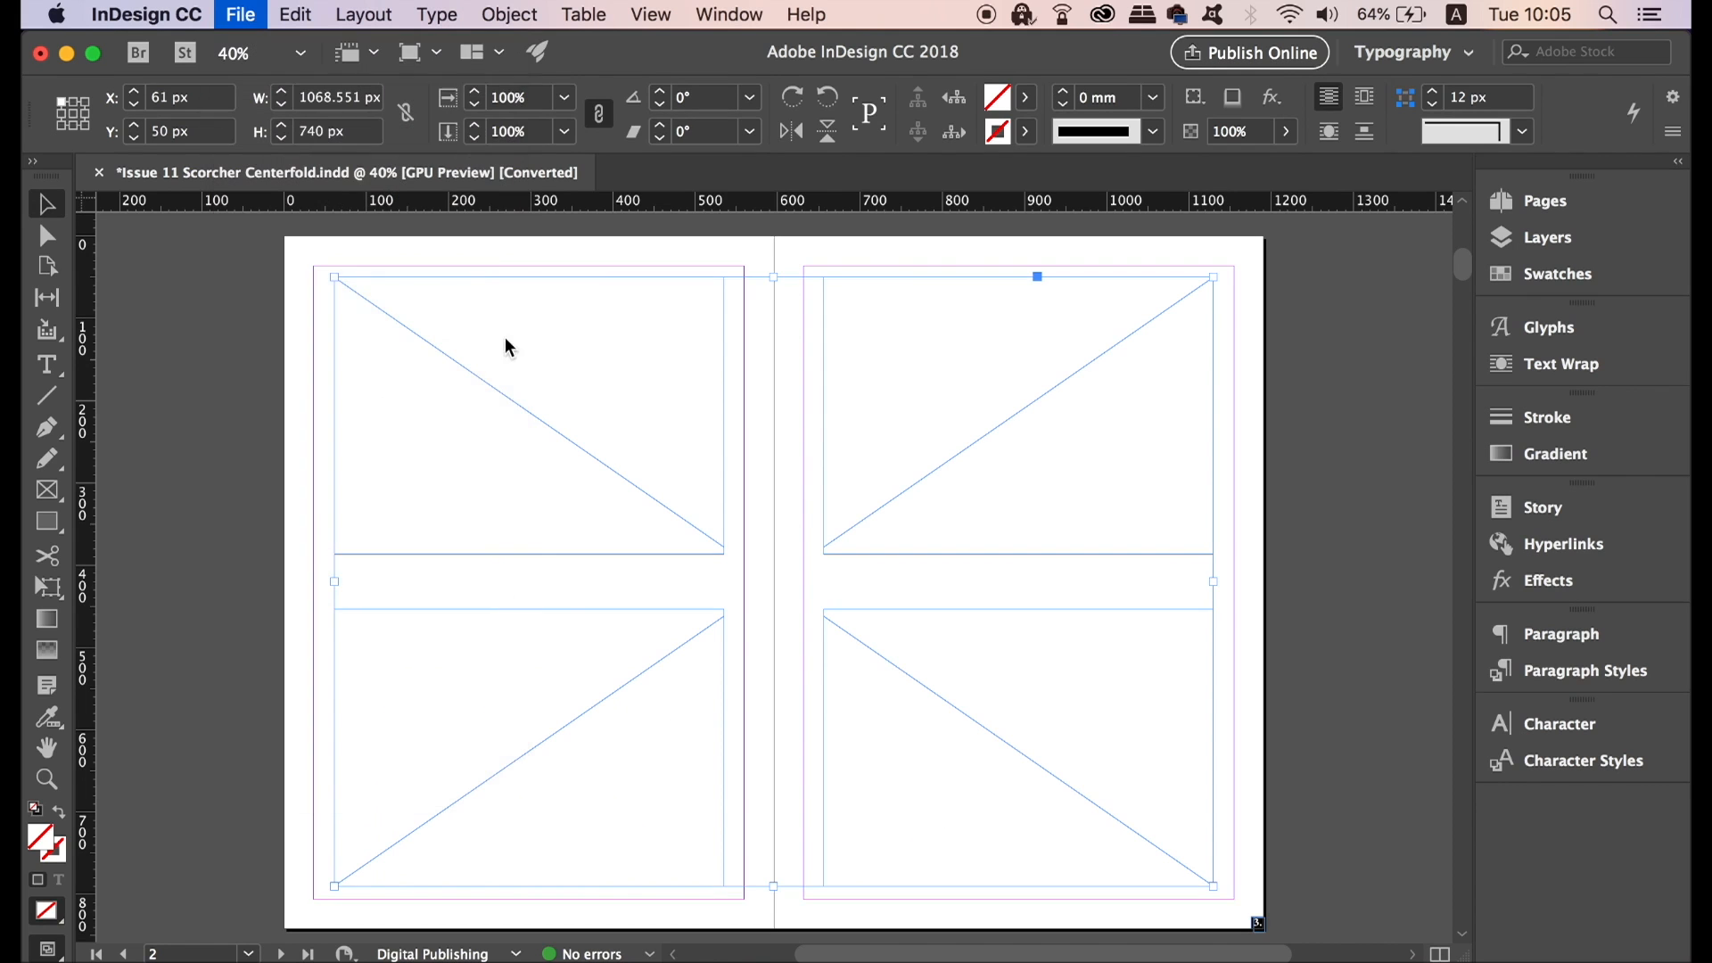
{"action": "left_click", "coordinate": [240, 14]}
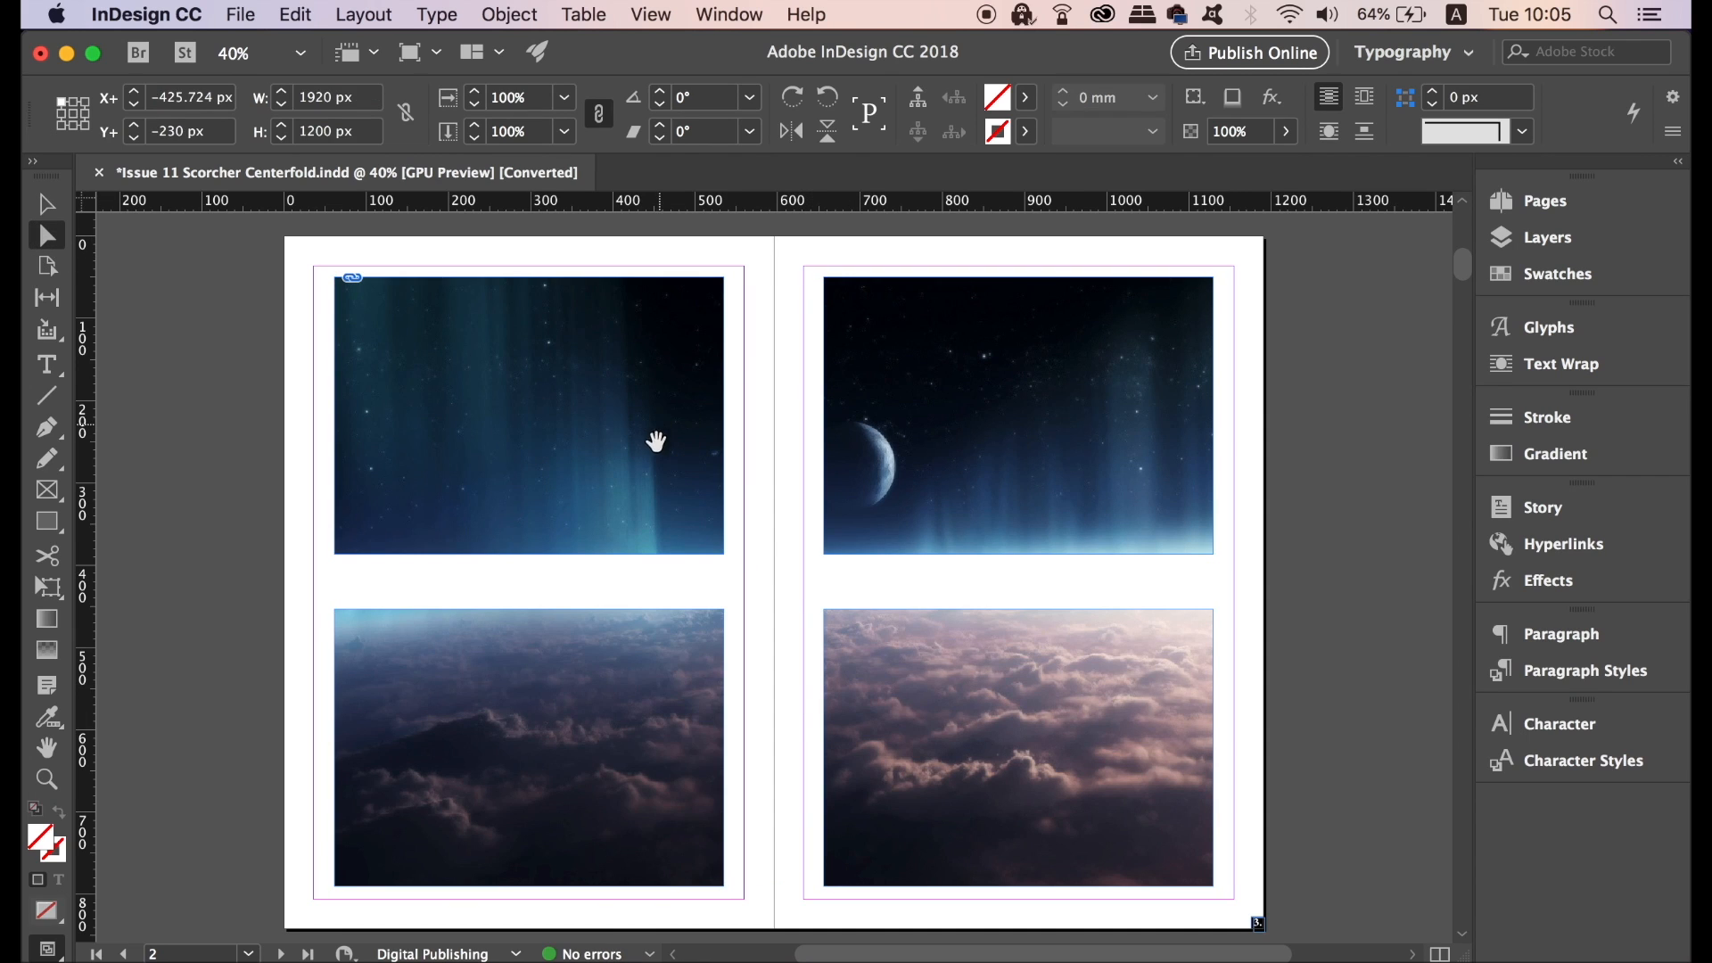
{"action": "left_click_drag", "start_coordinate": [655, 442], "coordinate": [545, 427]}
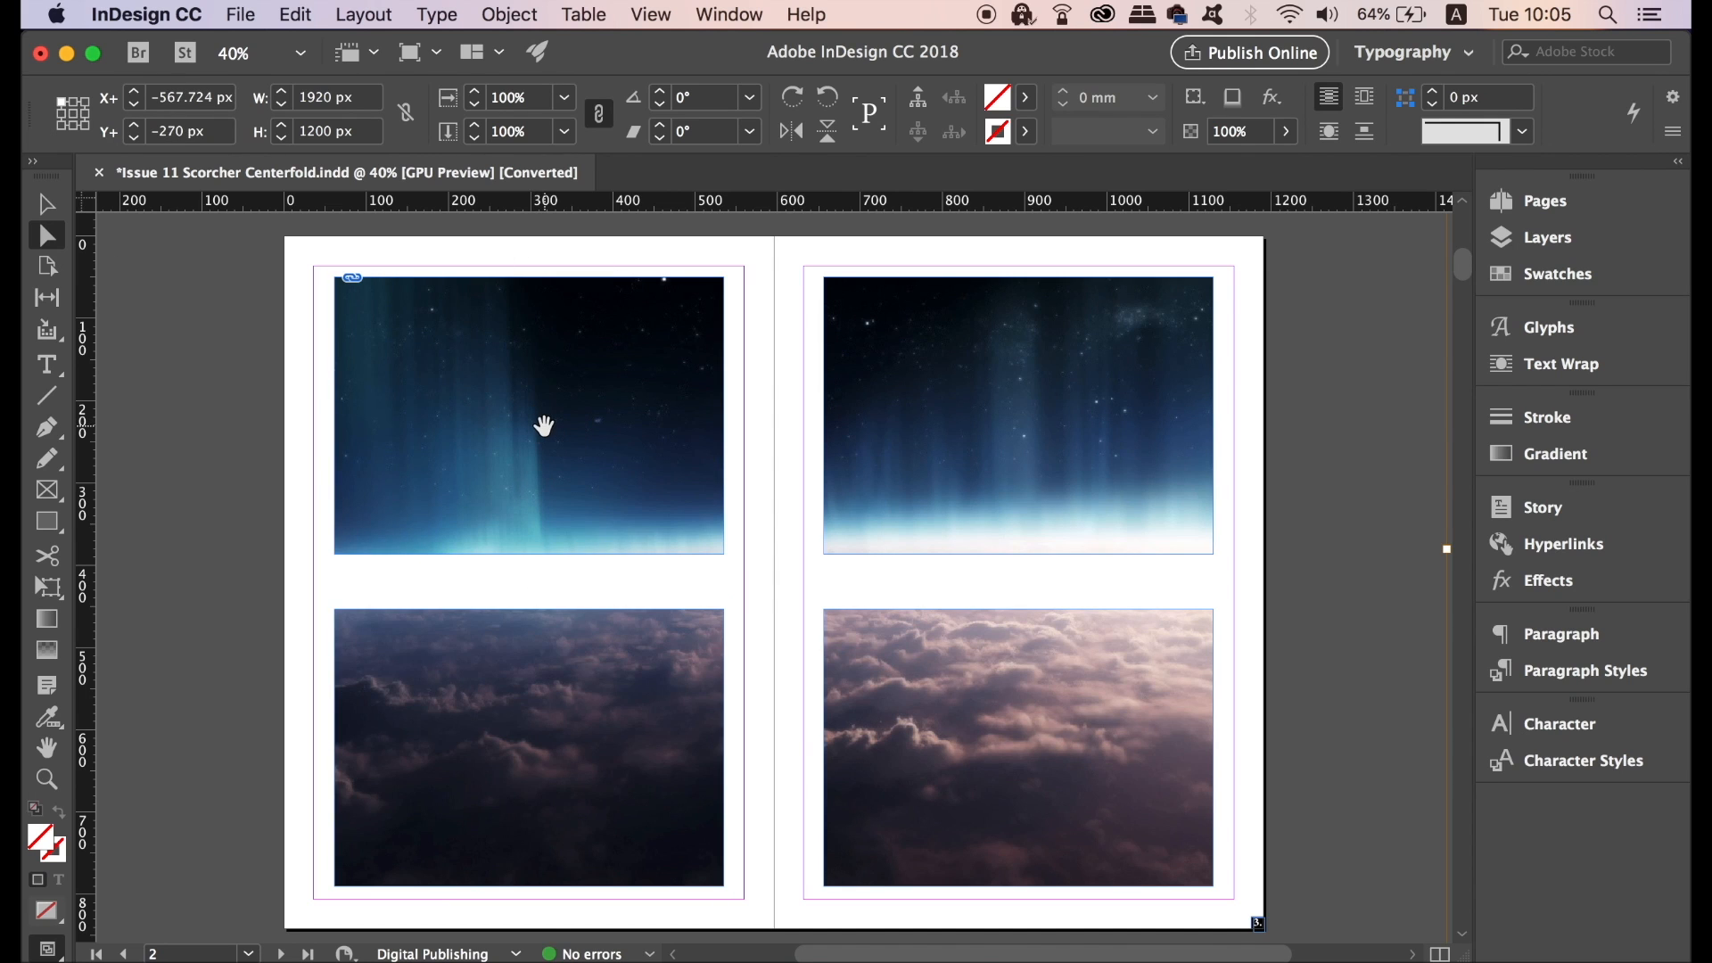
{"action": "mouse_move", "coordinate": [567, 385]}
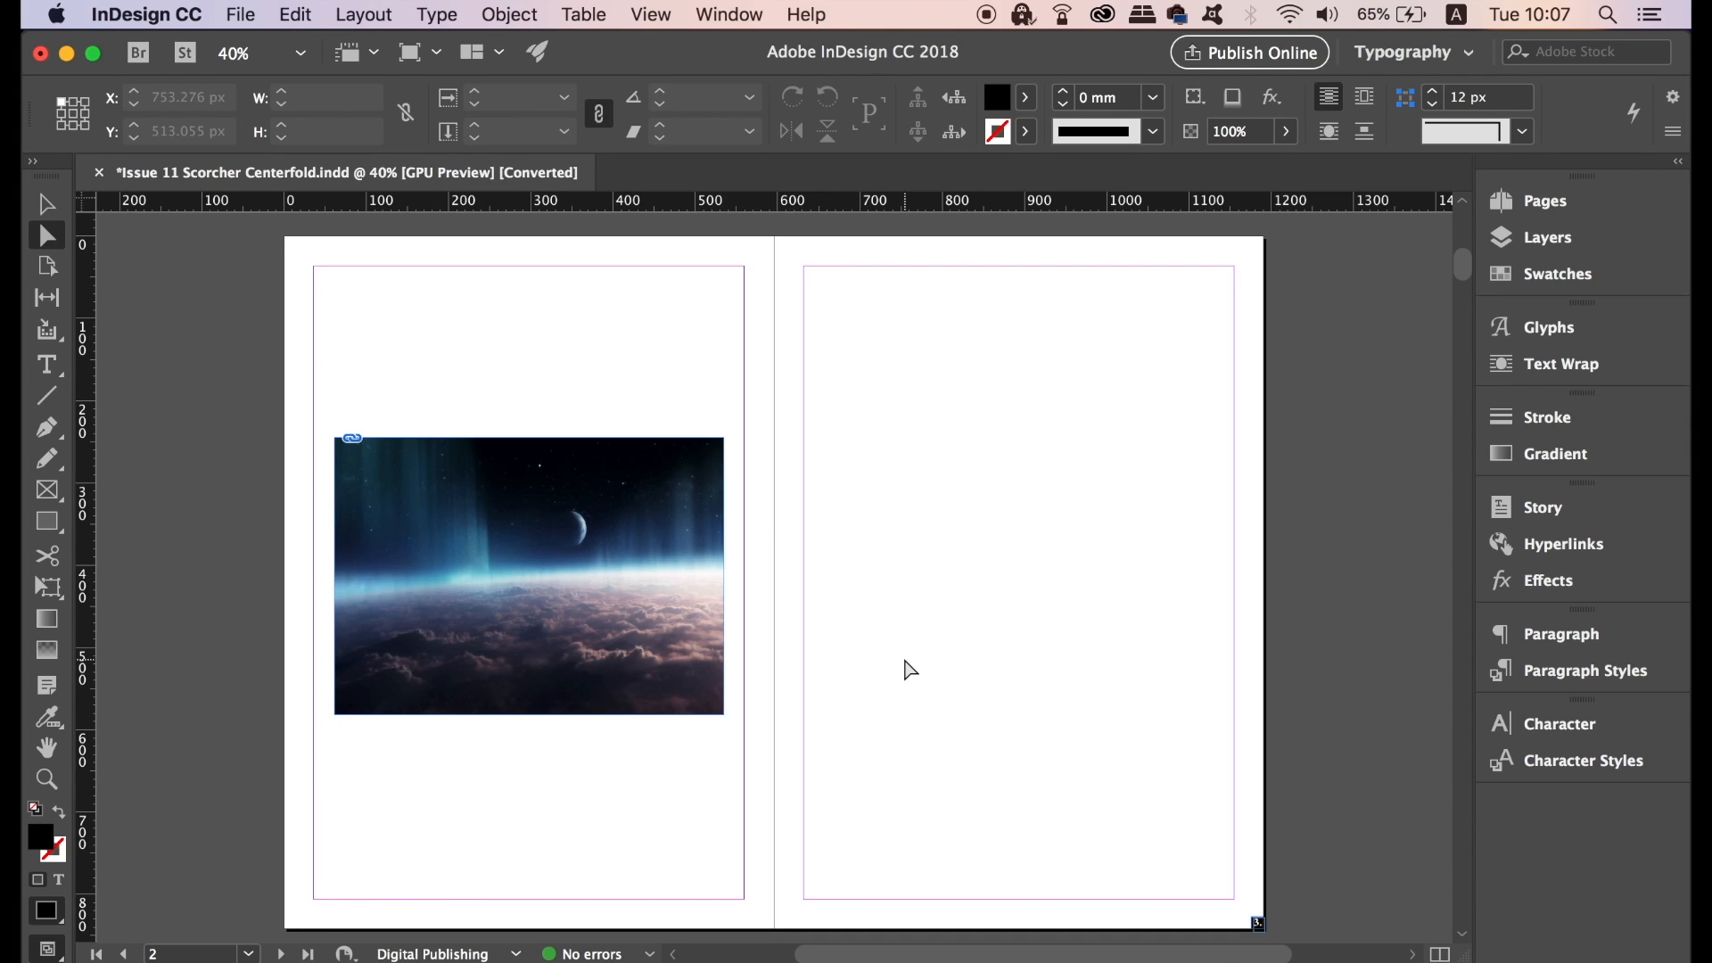
{"action": "mouse_move", "coordinate": [491, 412]}
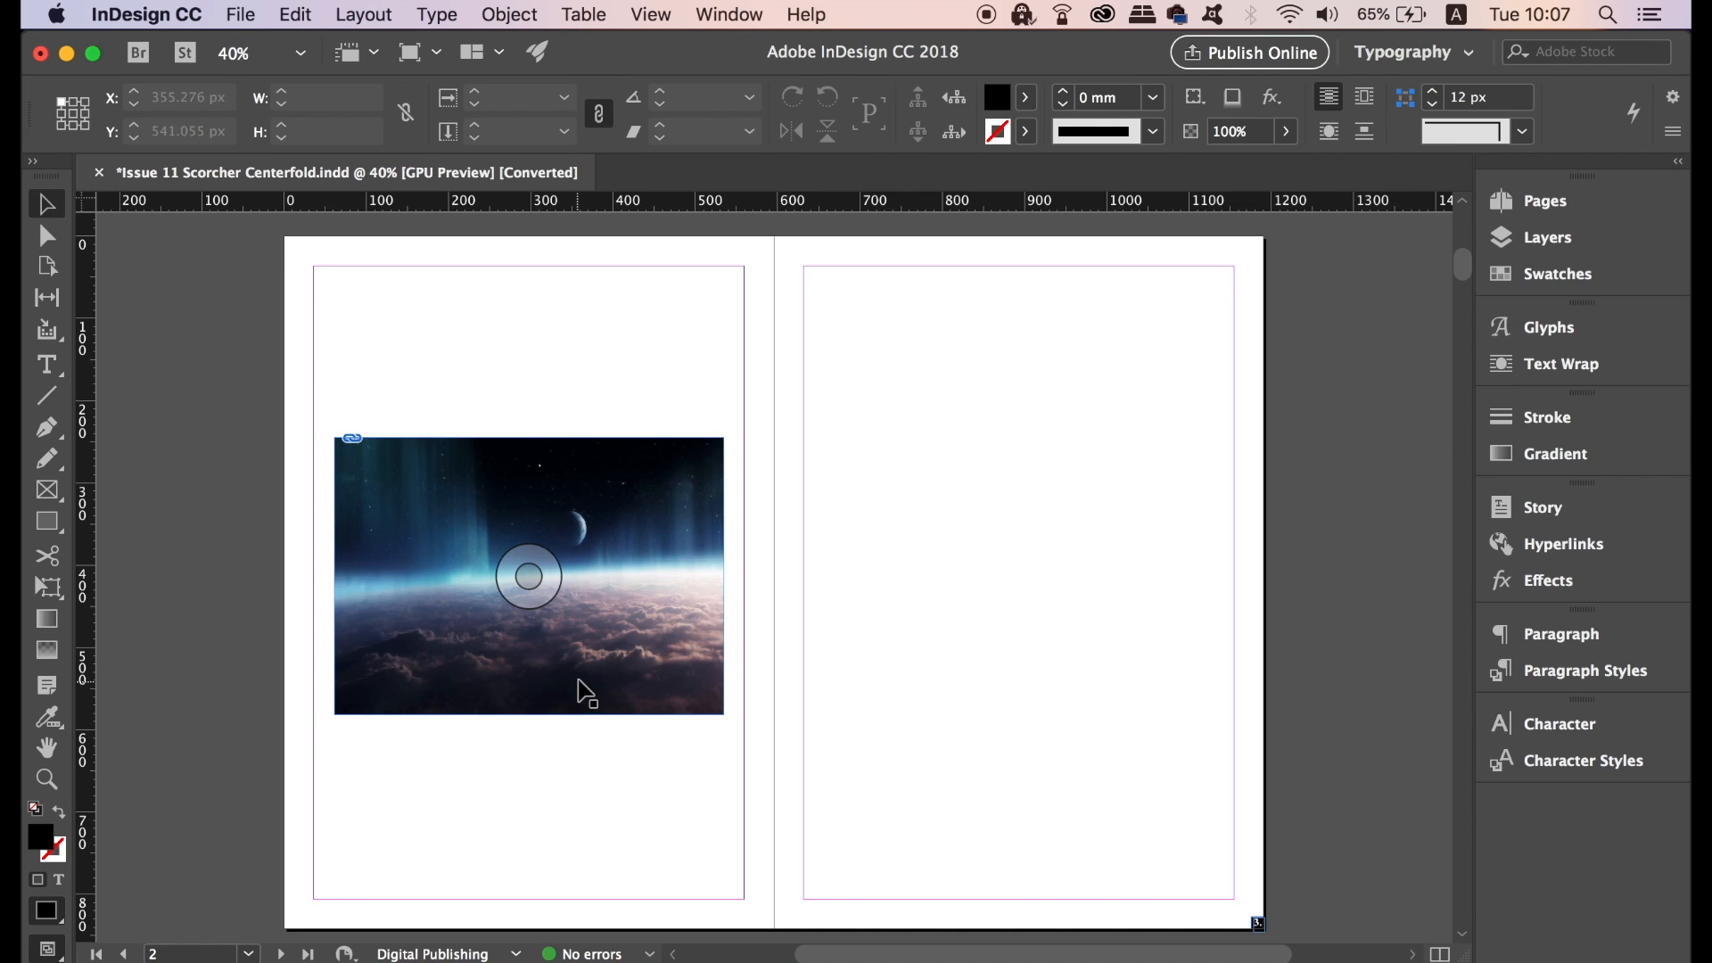
Convert the selected space image frame's shape to an ellipse.
{"action": "left_click", "coordinate": [509, 14]}
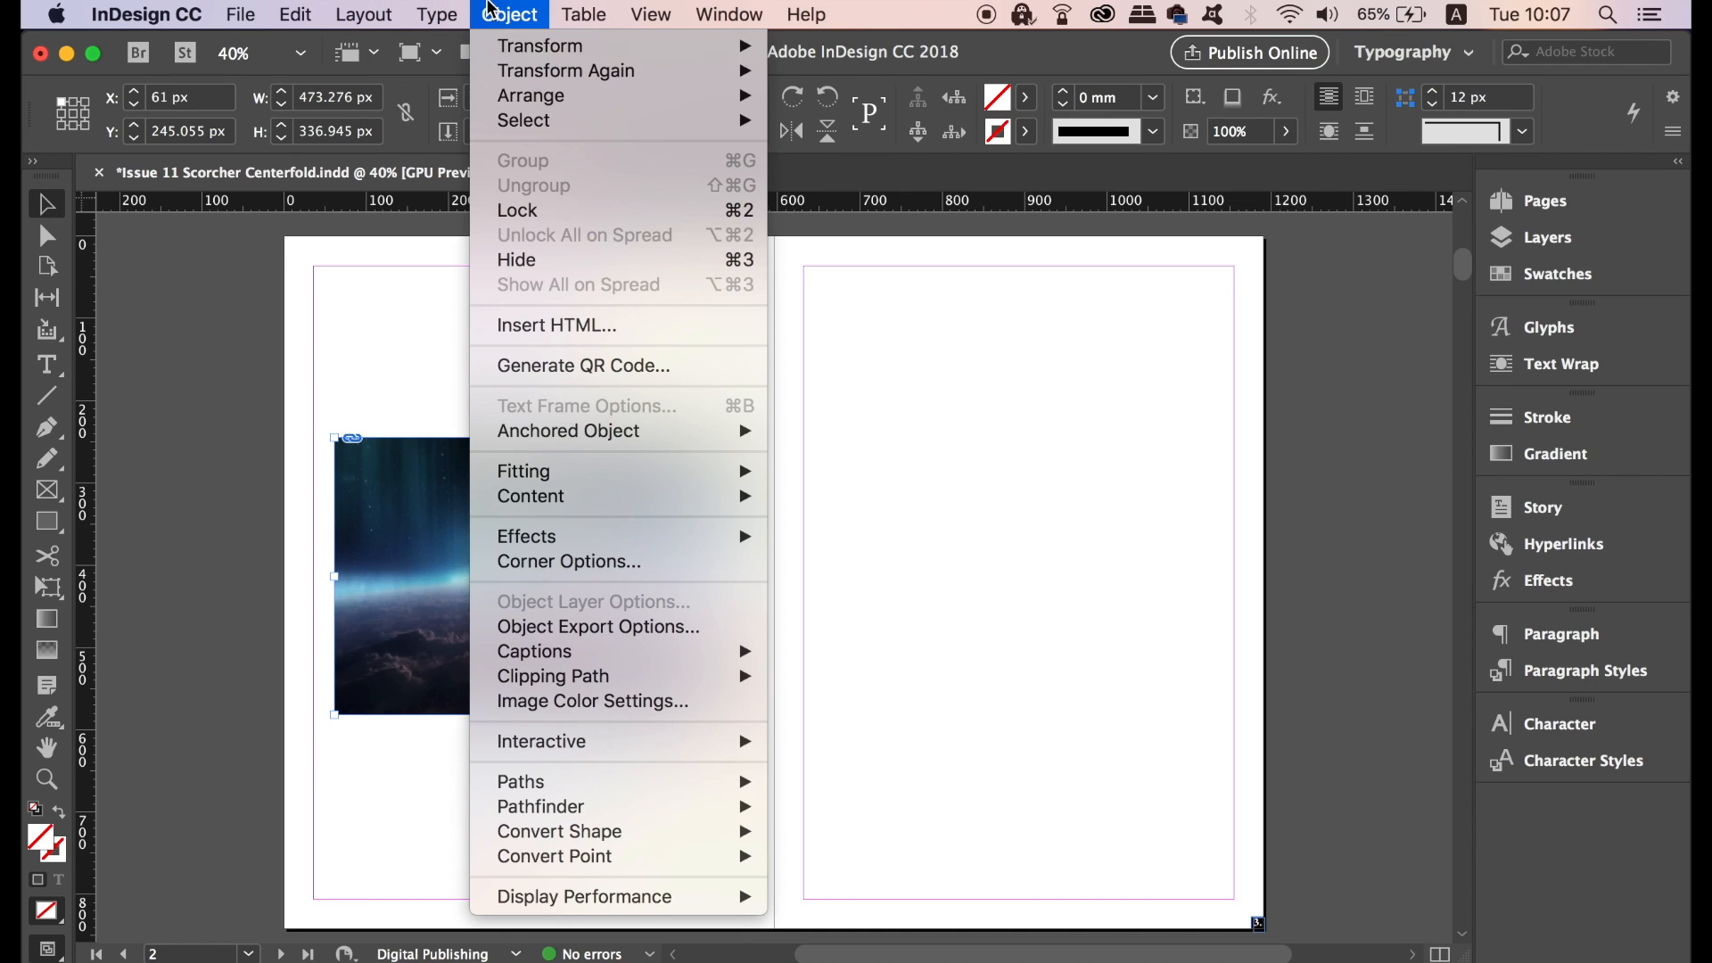
{"action": "mouse_move", "coordinate": [617, 781]}
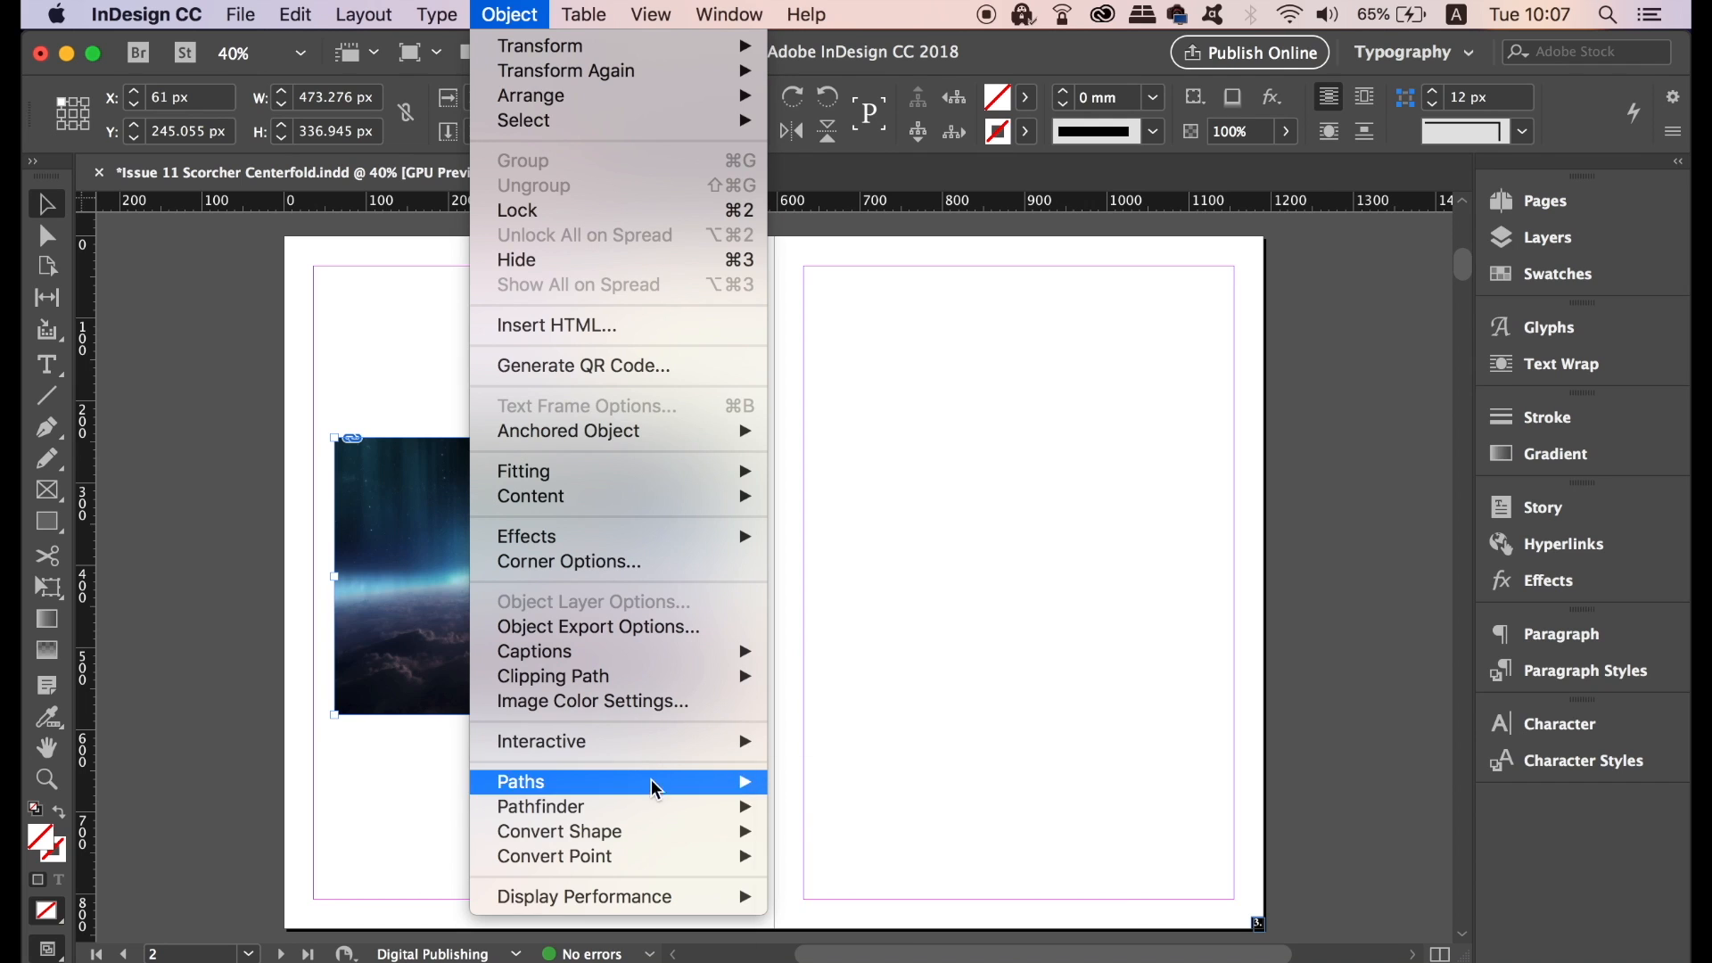
{"action": "mouse_move", "coordinate": [558, 831]}
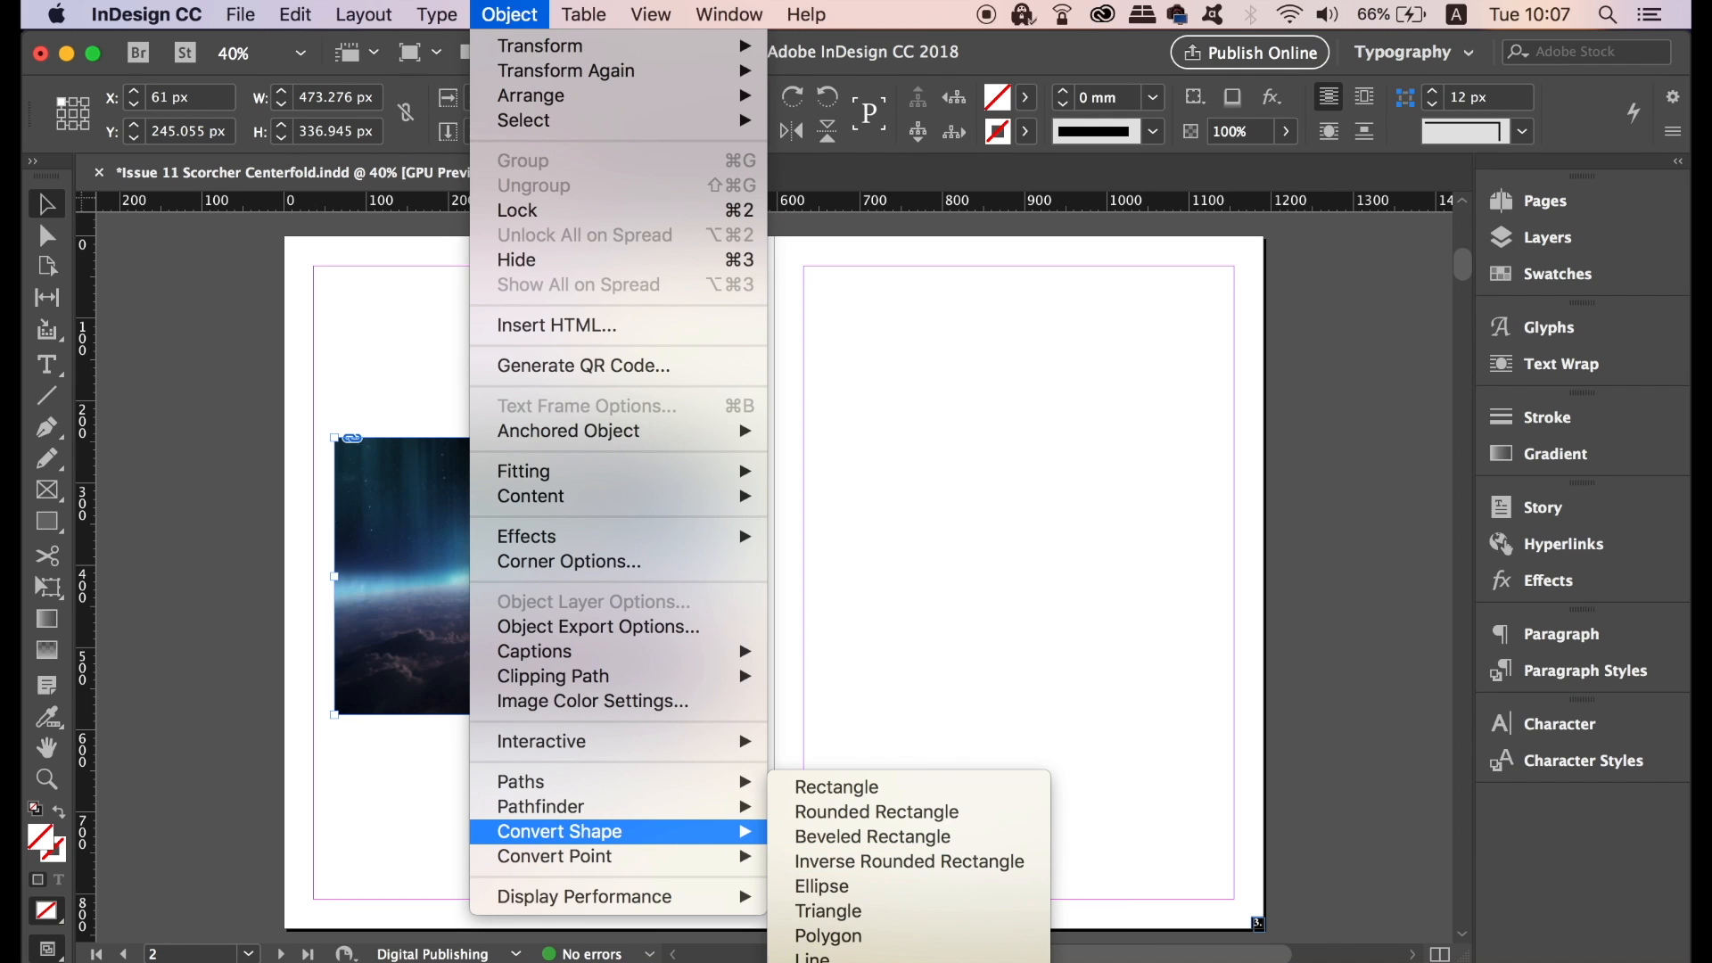
{"action": "mouse_move", "coordinate": [827, 912]}
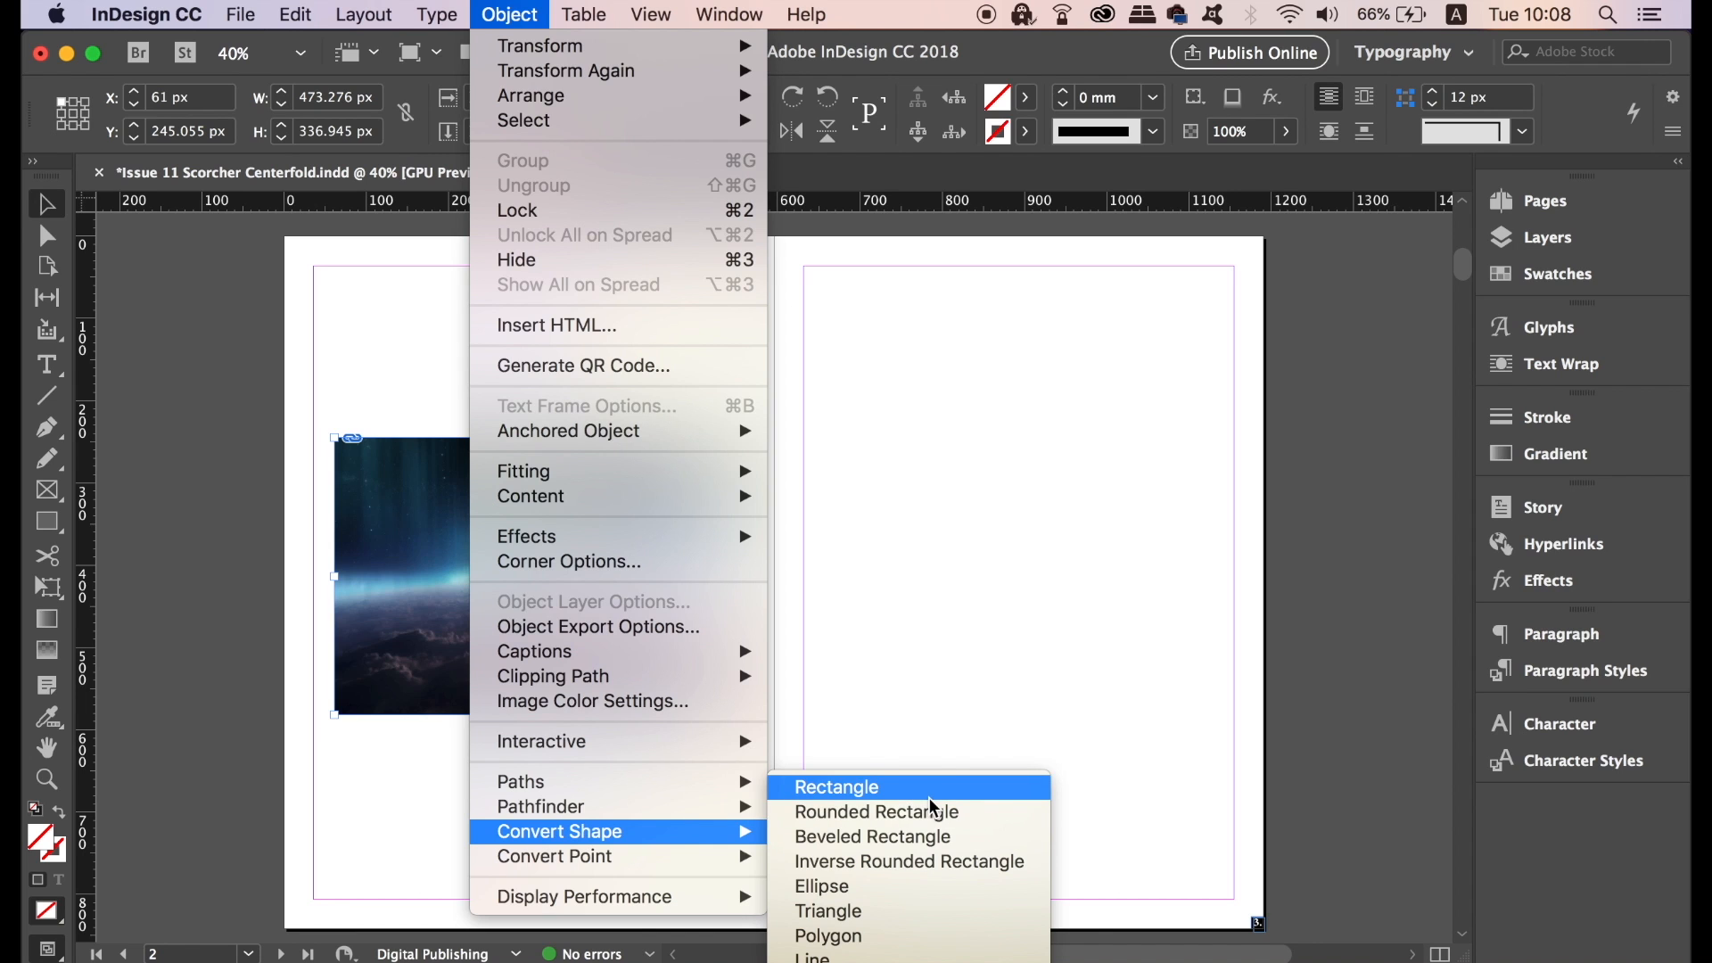
{"action": "mouse_move", "coordinate": [930, 887]}
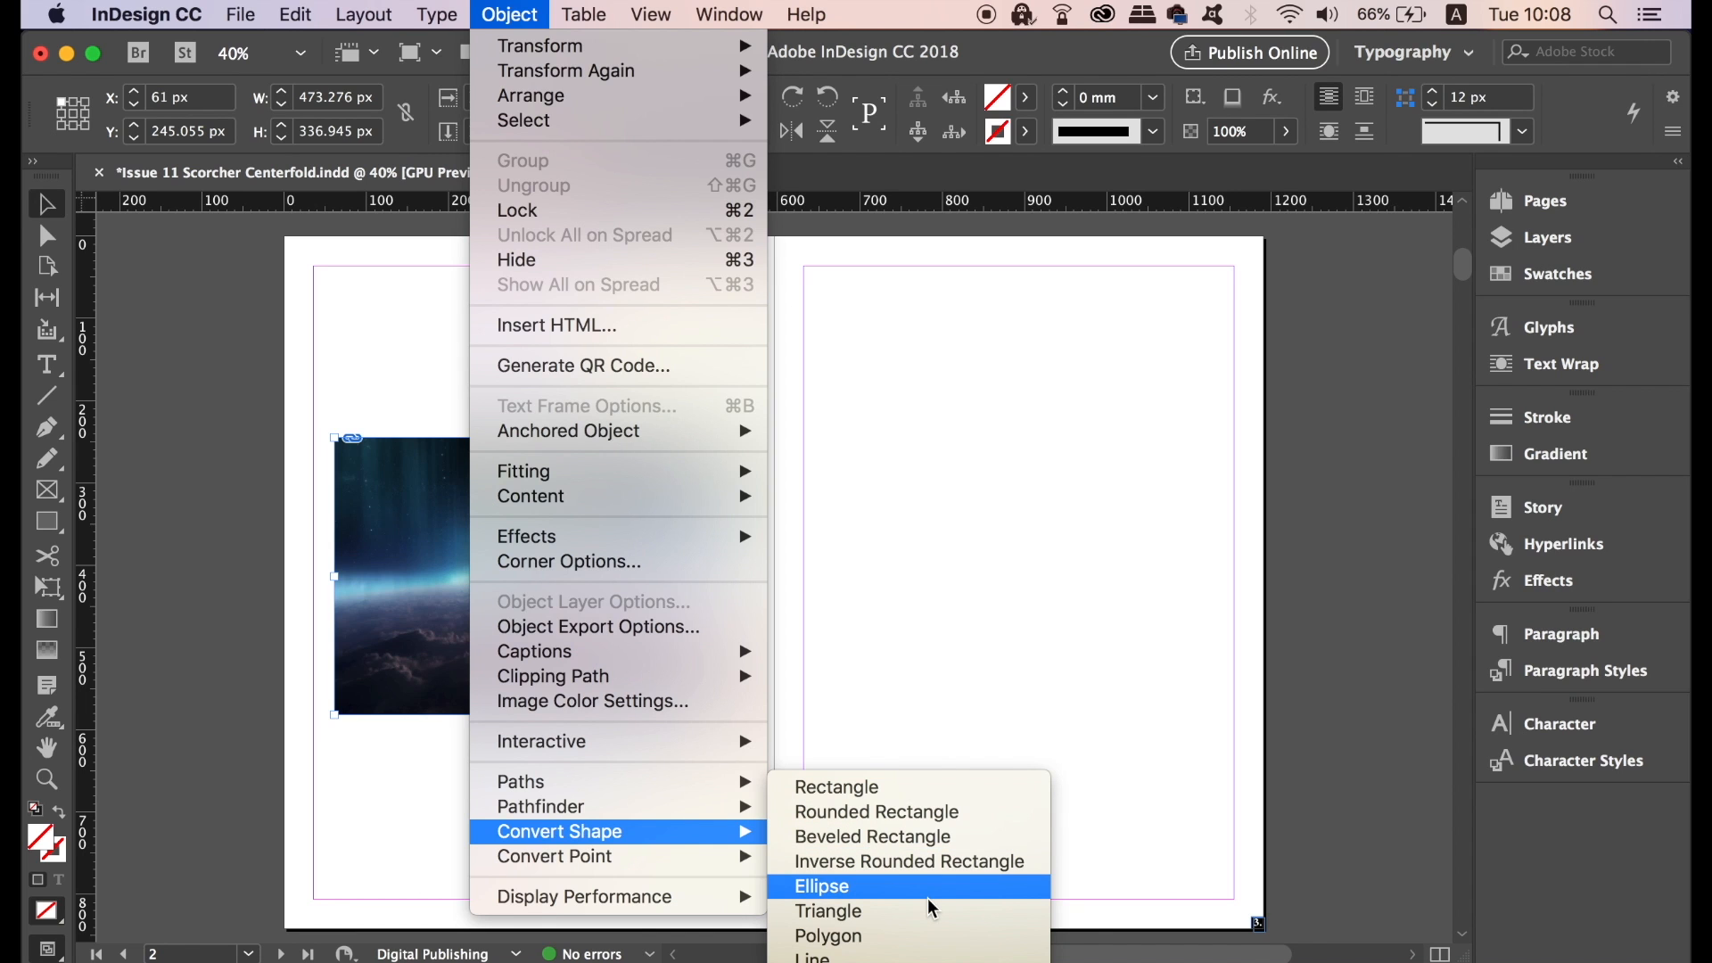
{"action": "left_click", "coordinate": [828, 912]}
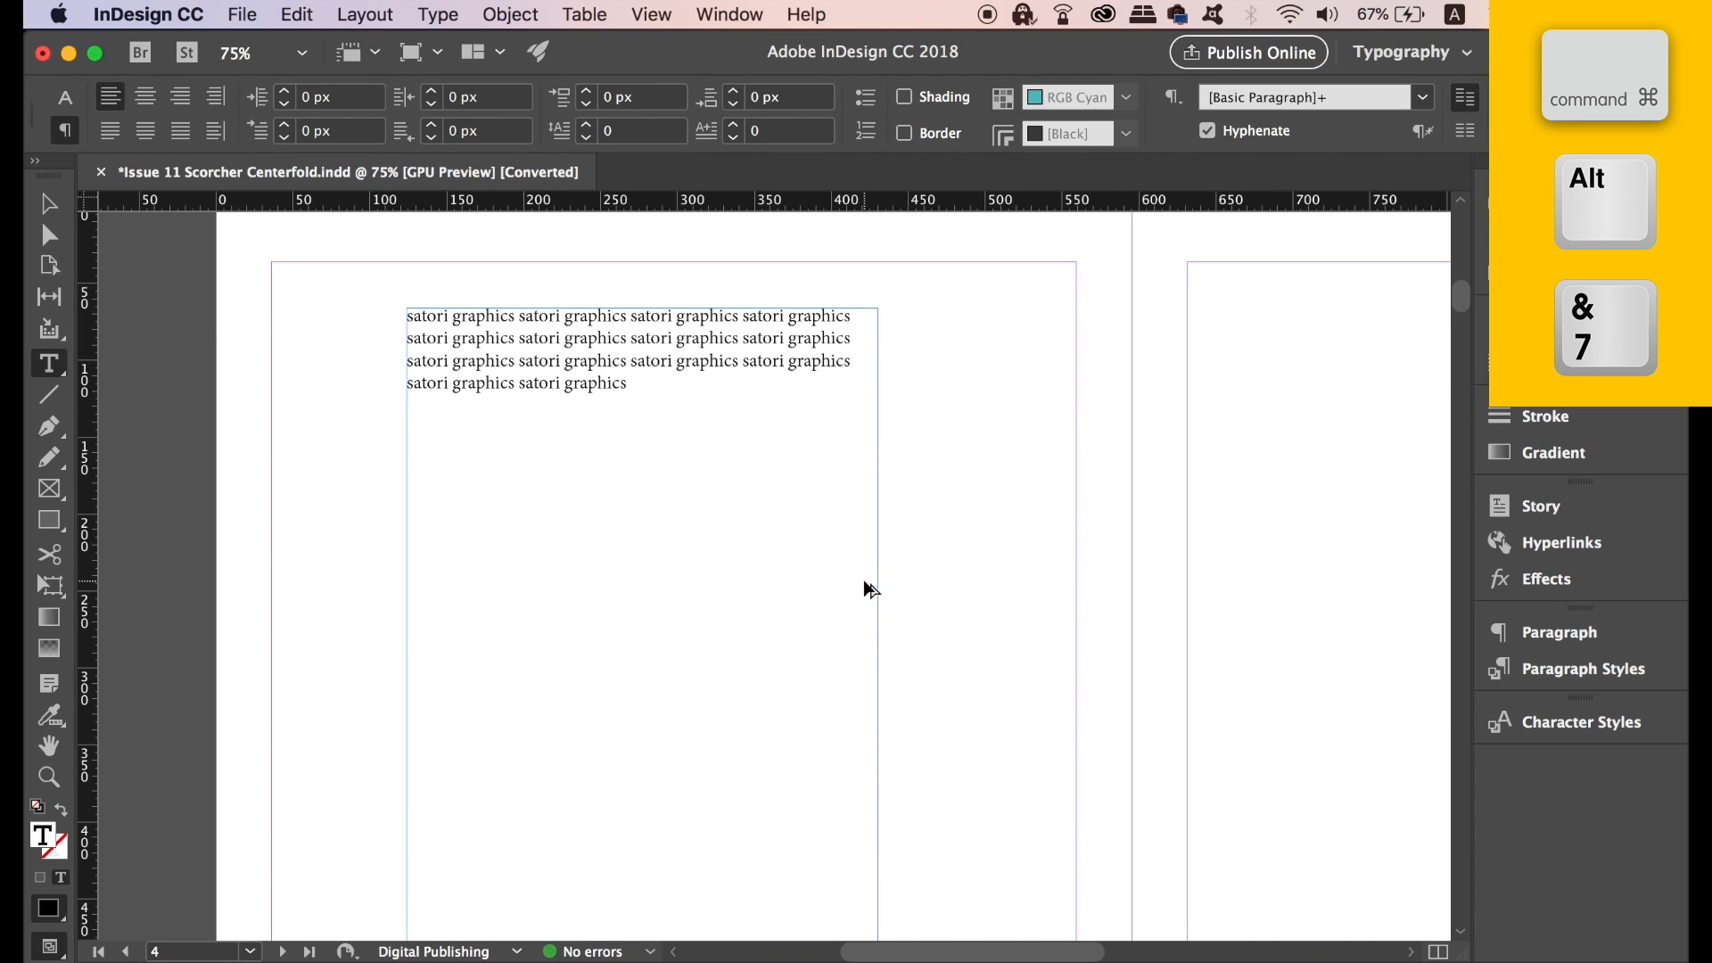
Finish the repeated 'satori graphics' text and set the insertion point at its end.
{"action": "left_click", "coordinate": [629, 383]}
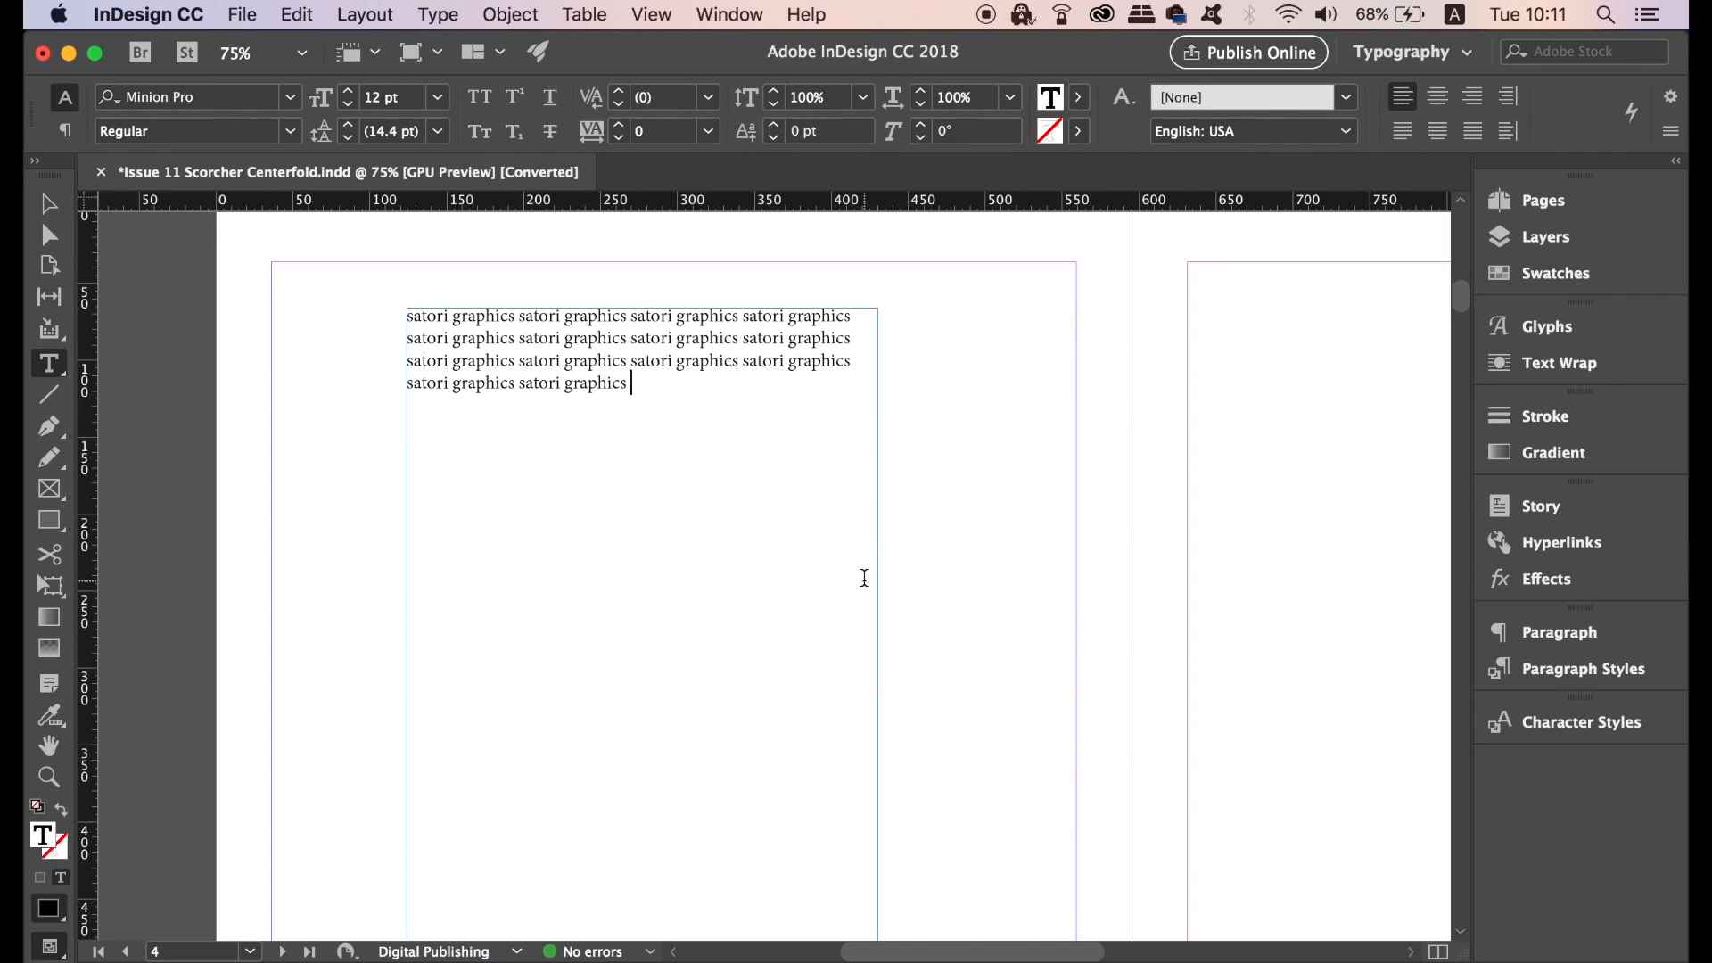
{"action": "left_click", "coordinate": [1559, 632]}
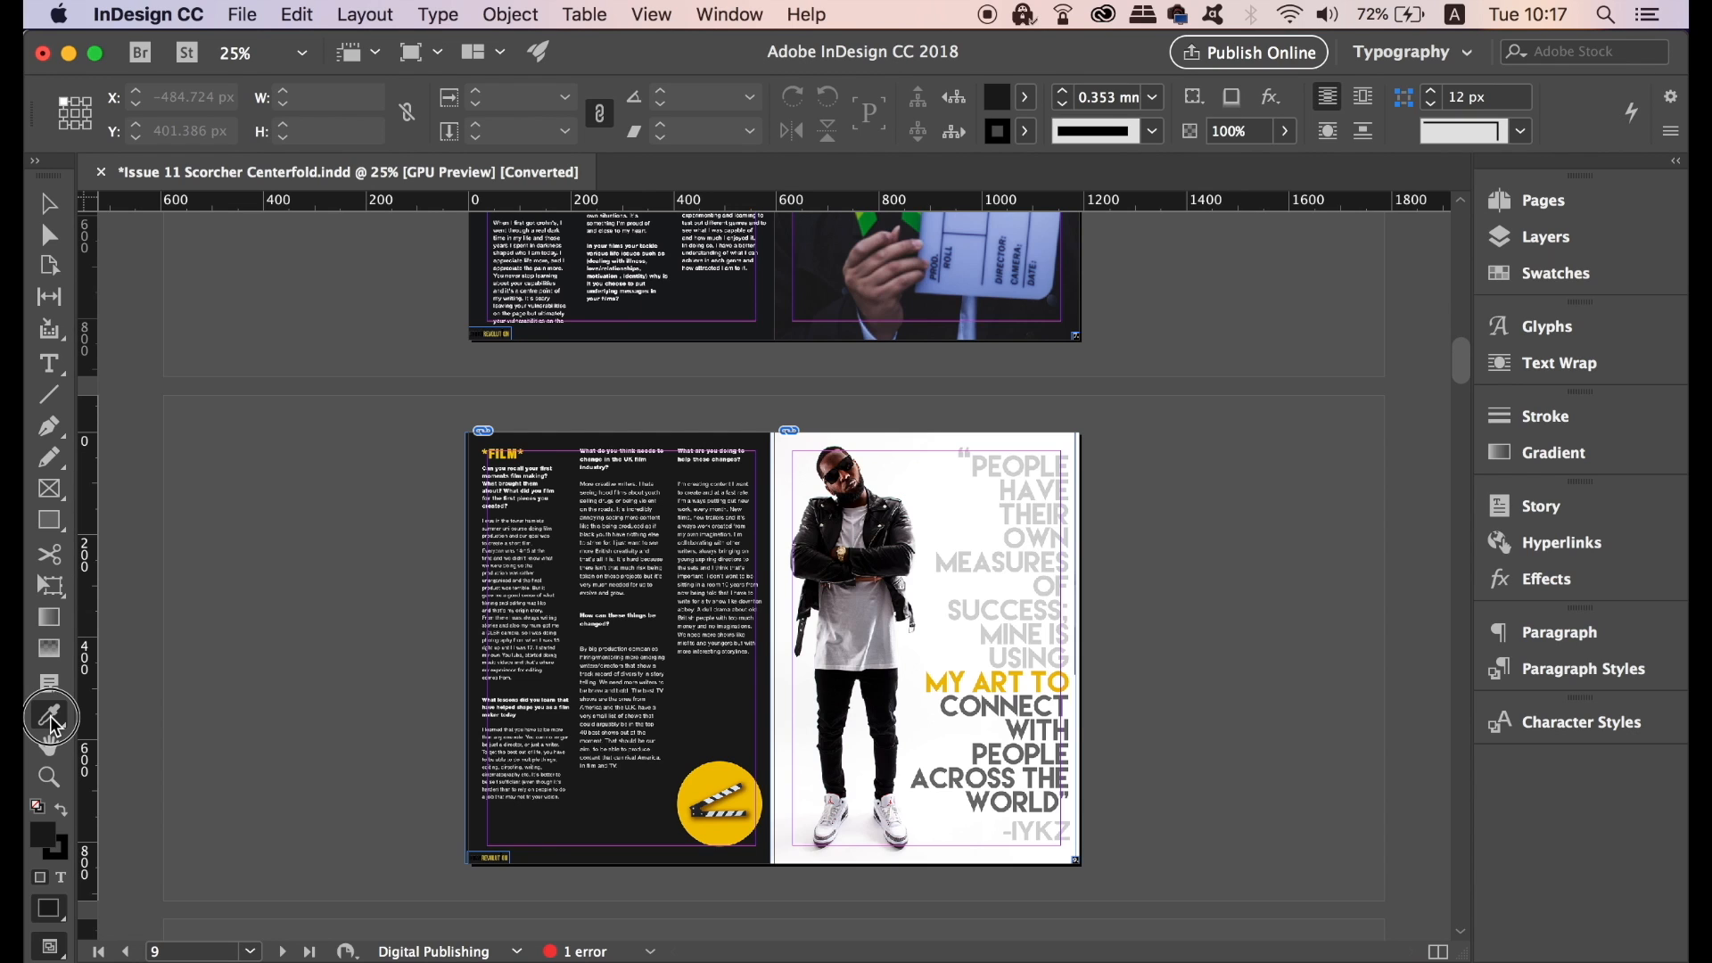
Choose the Color Theme Tool from the Eyedropper flyout and scroll through the spreads sampling themes.
{"action": "left_click", "coordinate": [49, 717]}
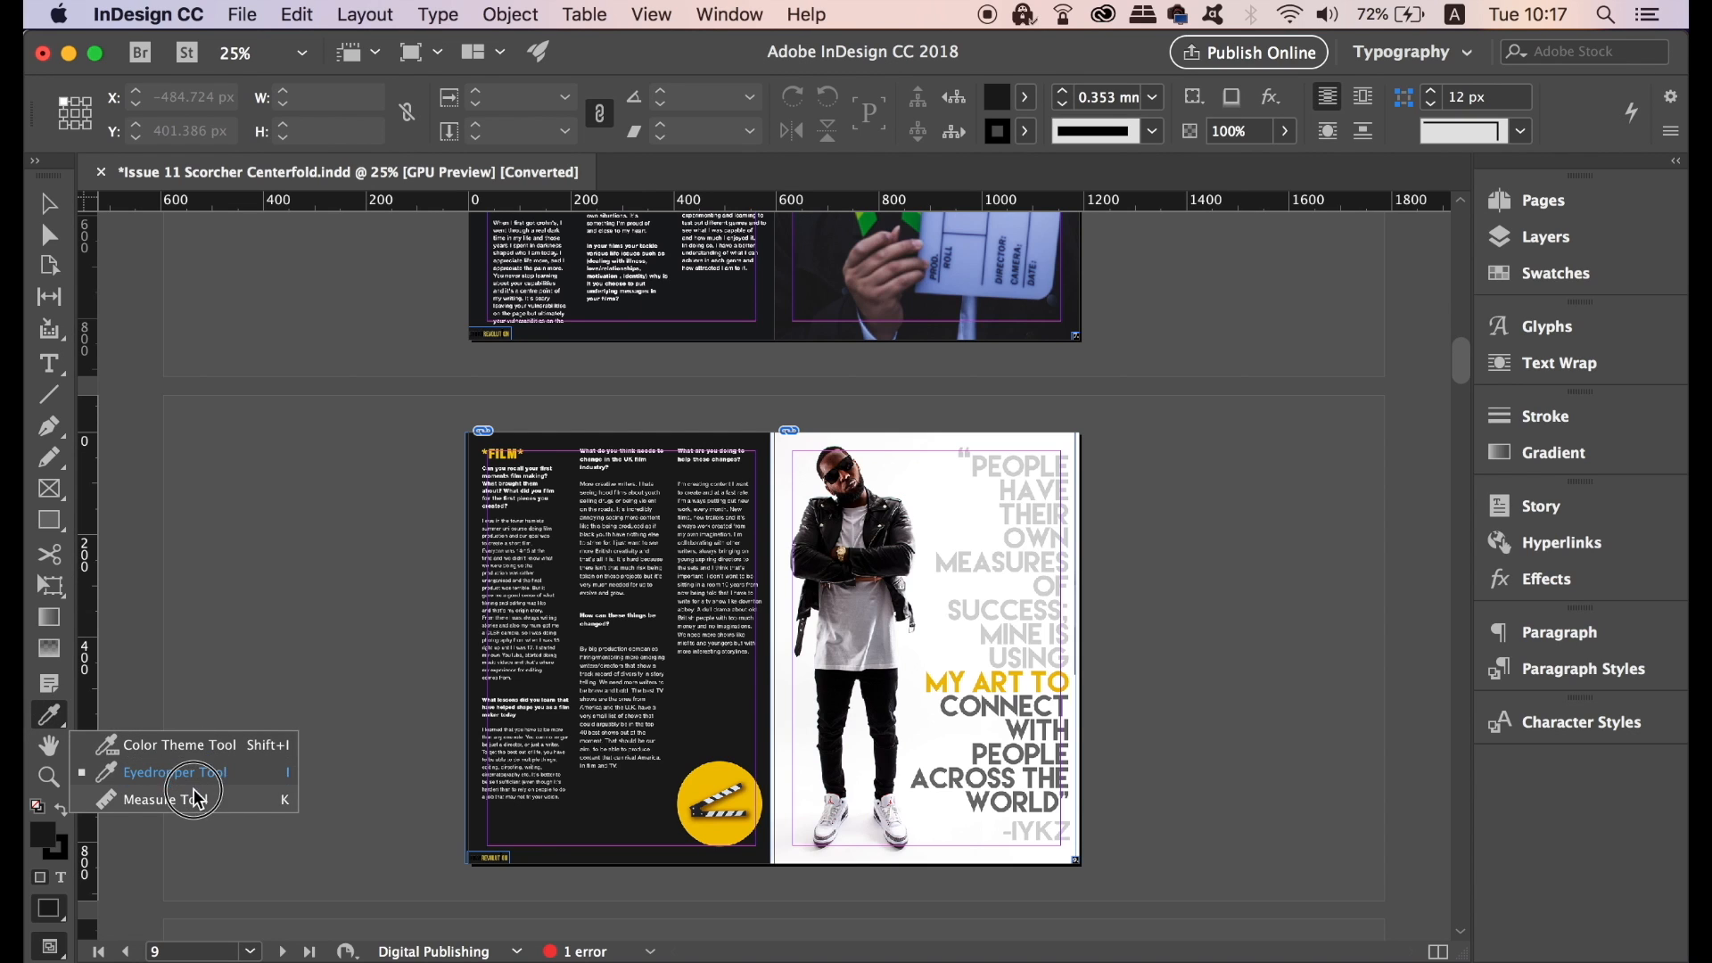
{"action": "mouse_move", "coordinate": [196, 753]}
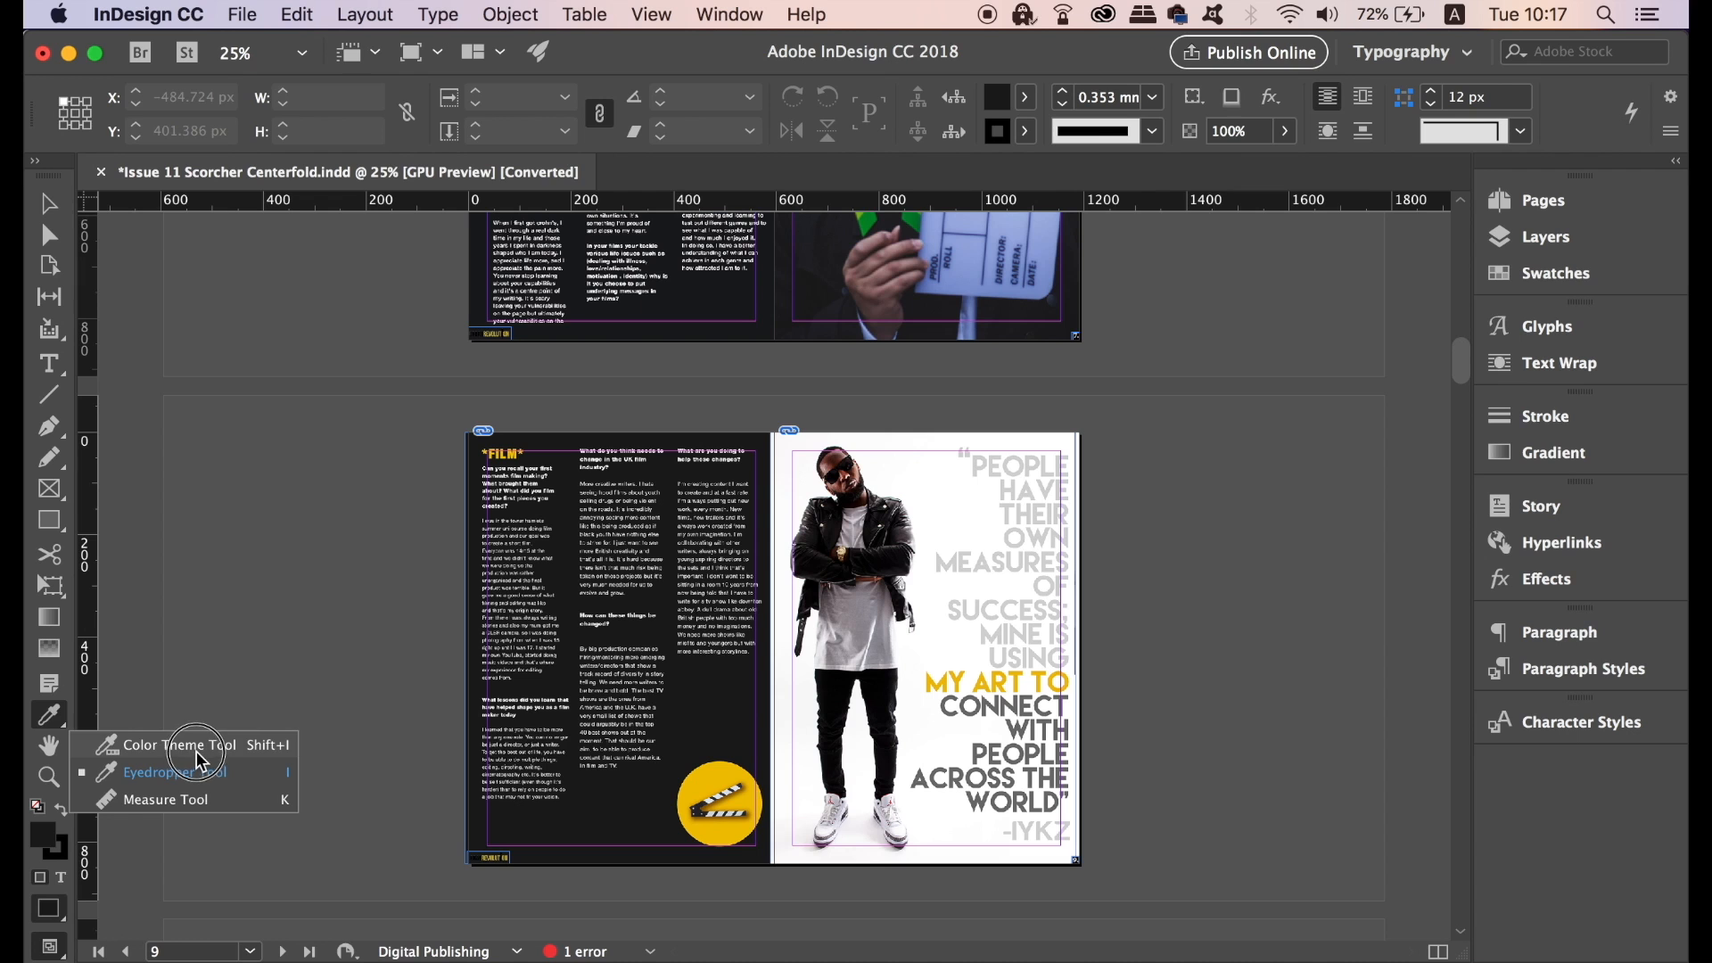
{"action": "left_click", "coordinate": [178, 744]}
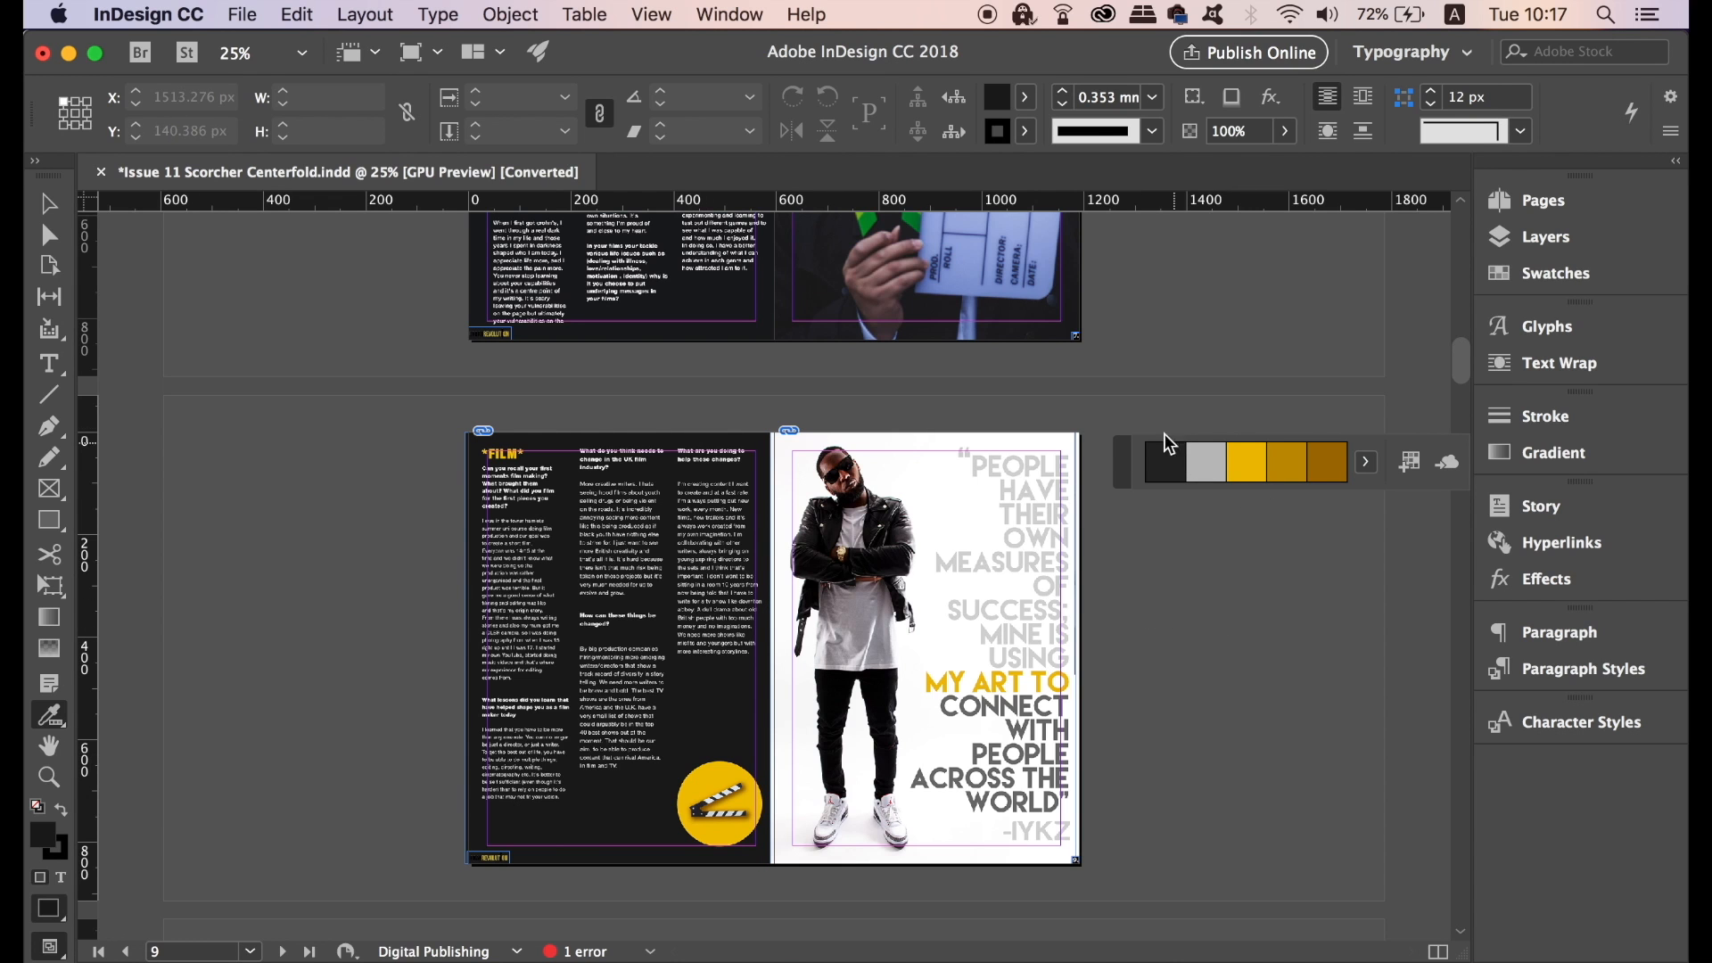
{"action": "scroll", "scroll_direction": "down", "scroll_amount": 3}
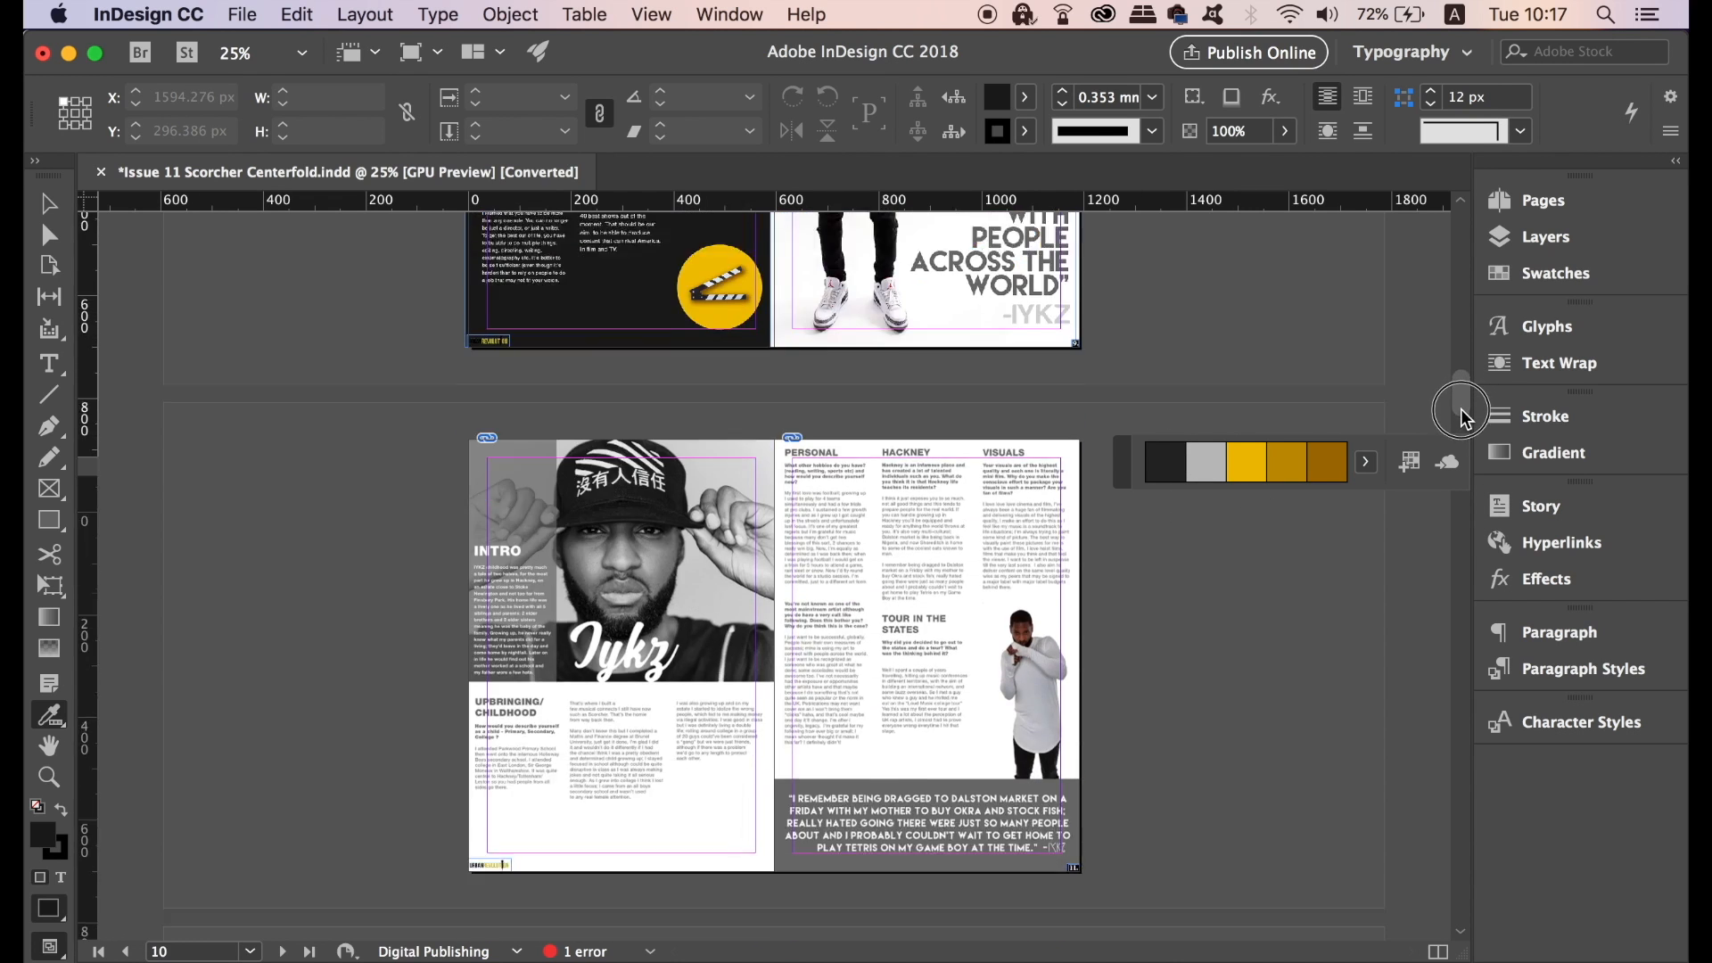
{"action": "scroll", "scroll_direction": "down", "scroll_amount": 3}
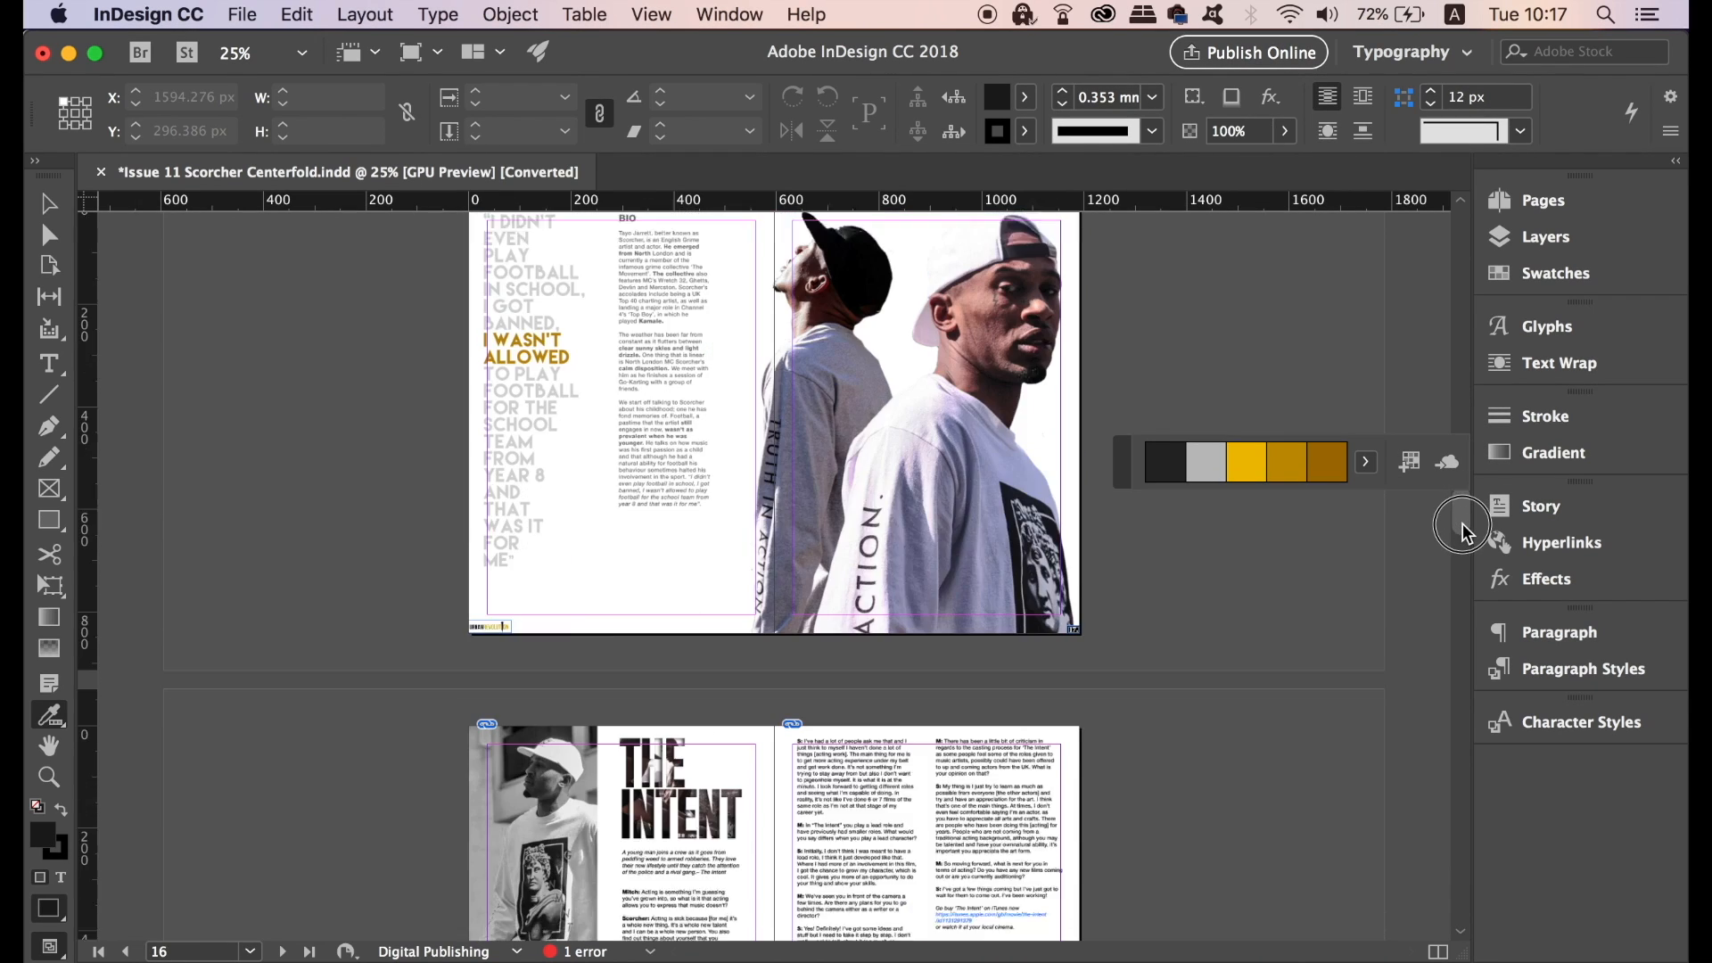
{"action": "scroll", "scroll_direction": "down", "scroll_amount": 3}
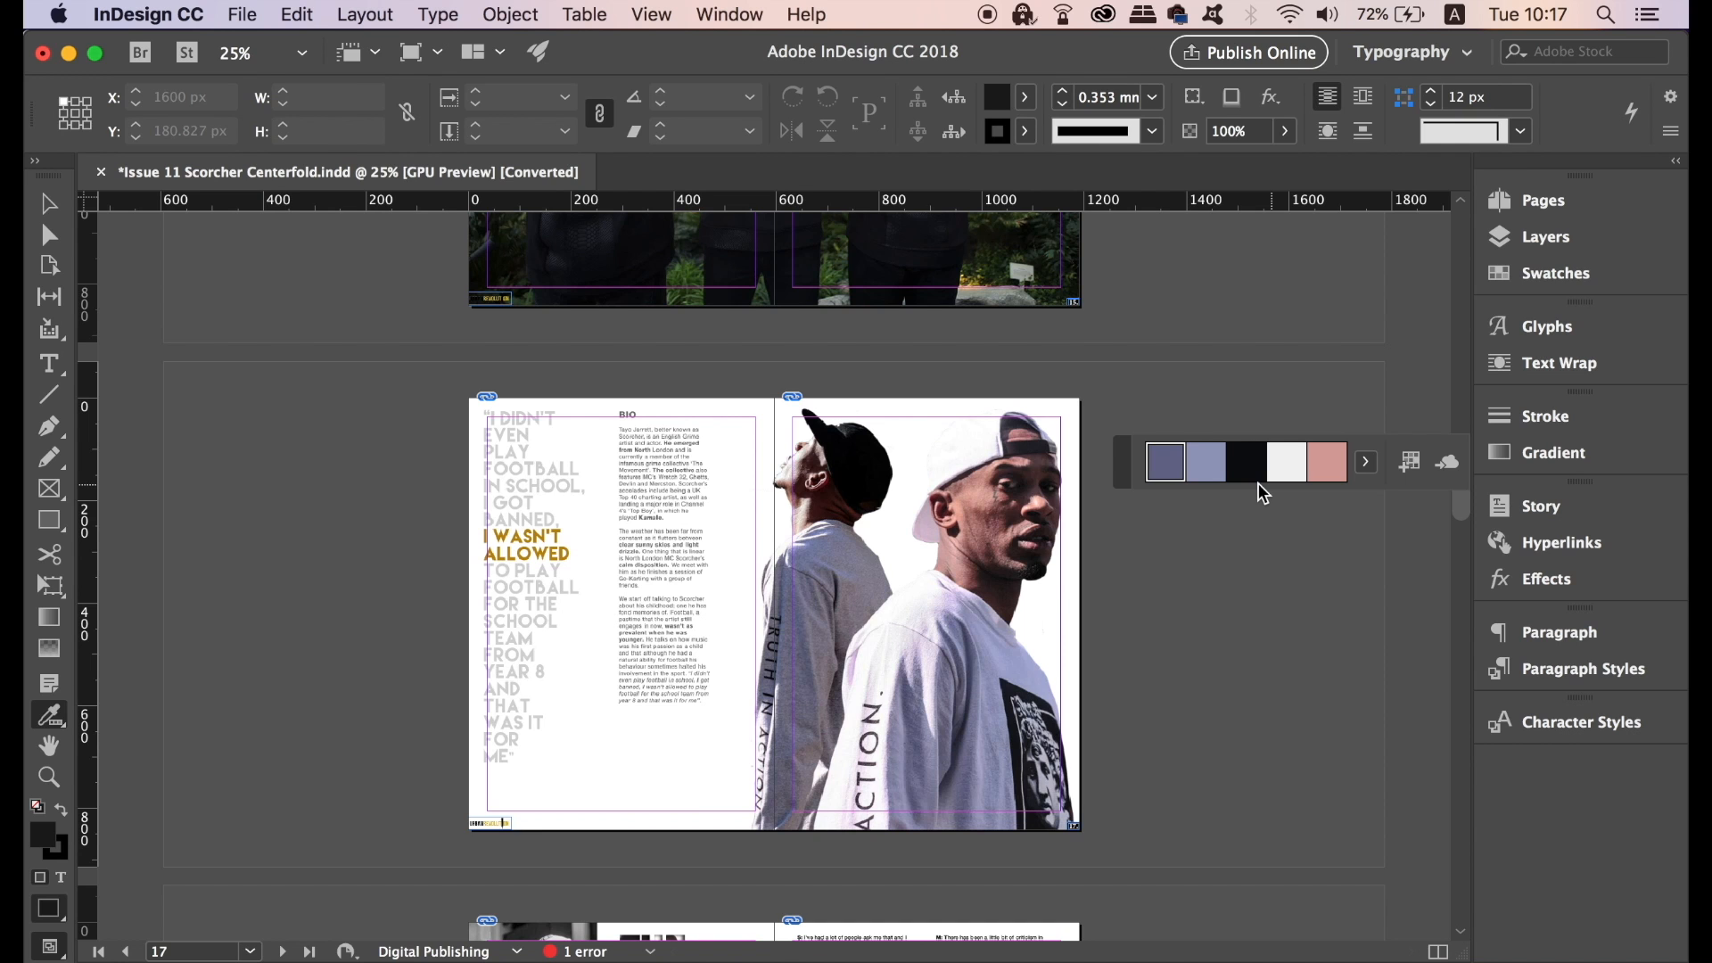
{"action": "scroll", "scroll_direction": "down", "scroll_amount": 3}
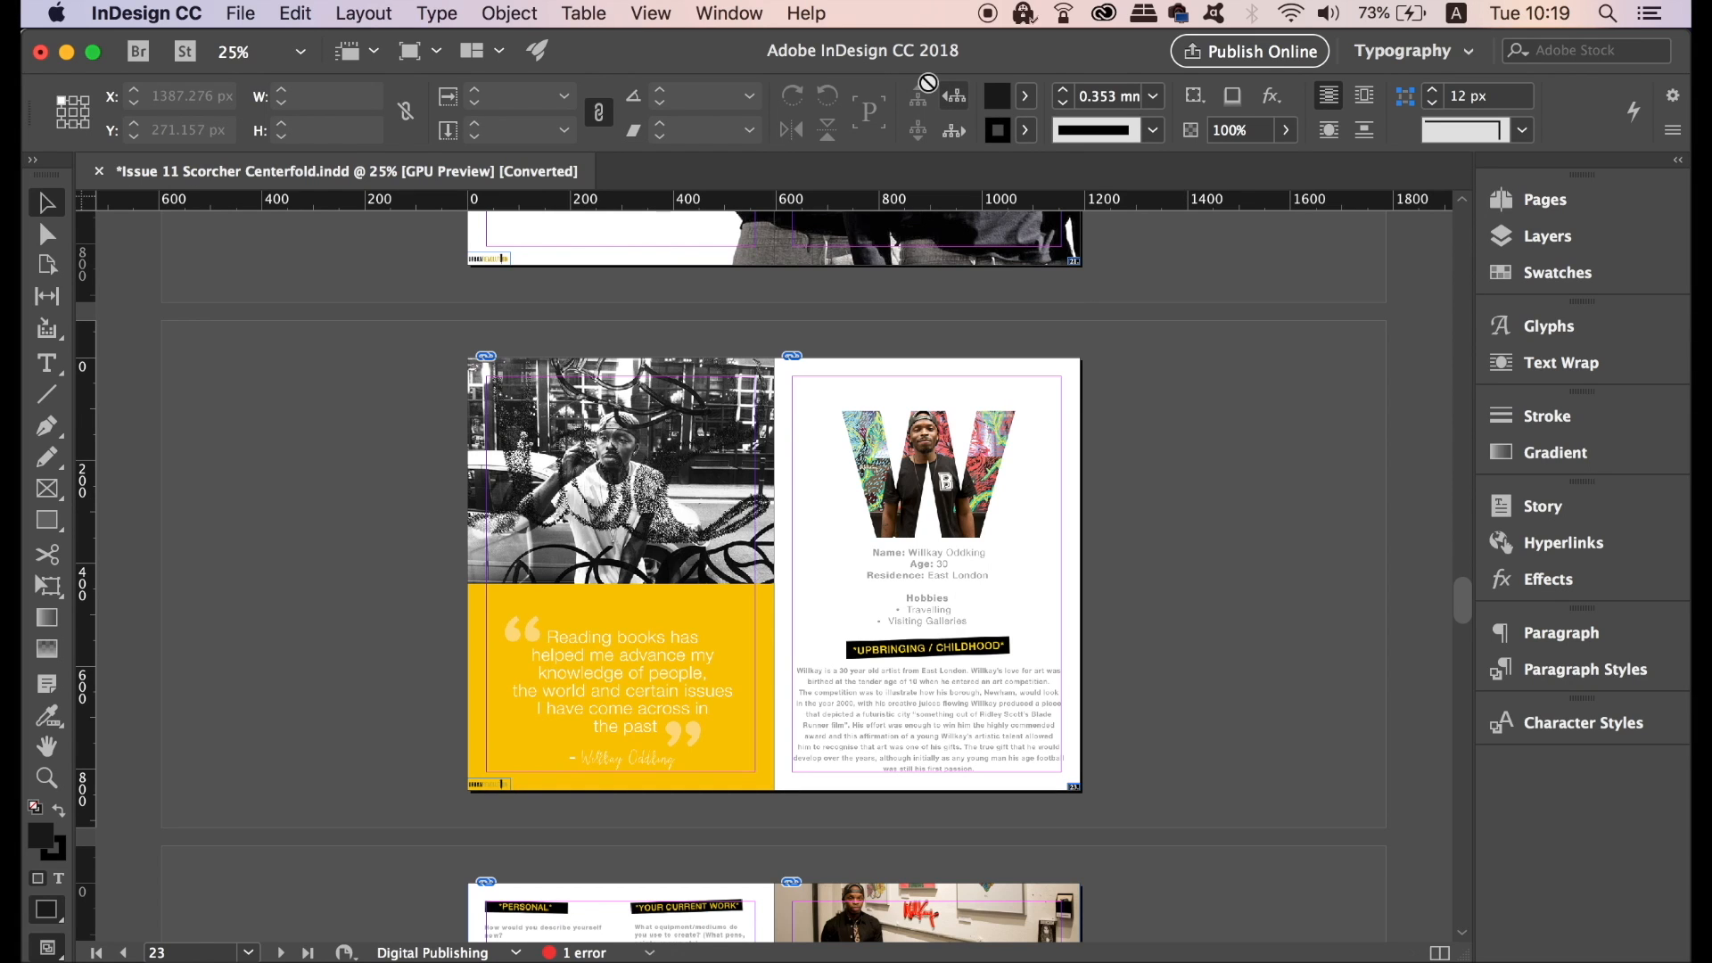
Show the Preflight panel from Window > Output and expand its LINKS (1) error category.
{"action": "left_click", "coordinate": [727, 12]}
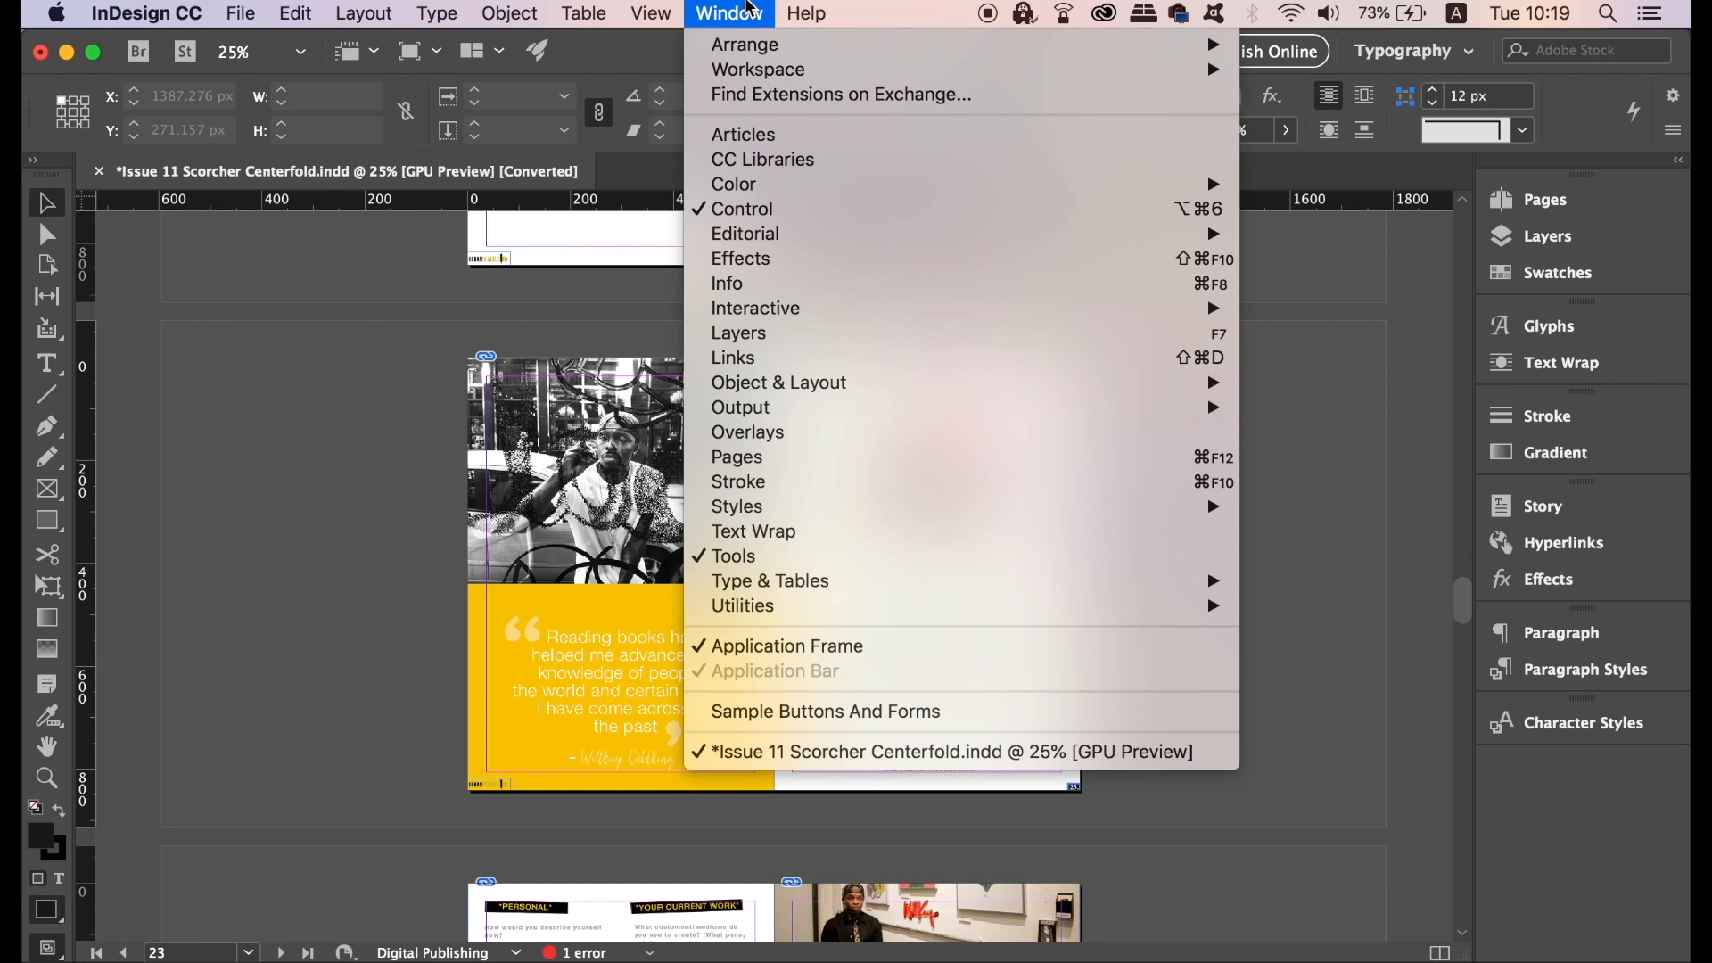
{"action": "mouse_move", "coordinate": [740, 407]}
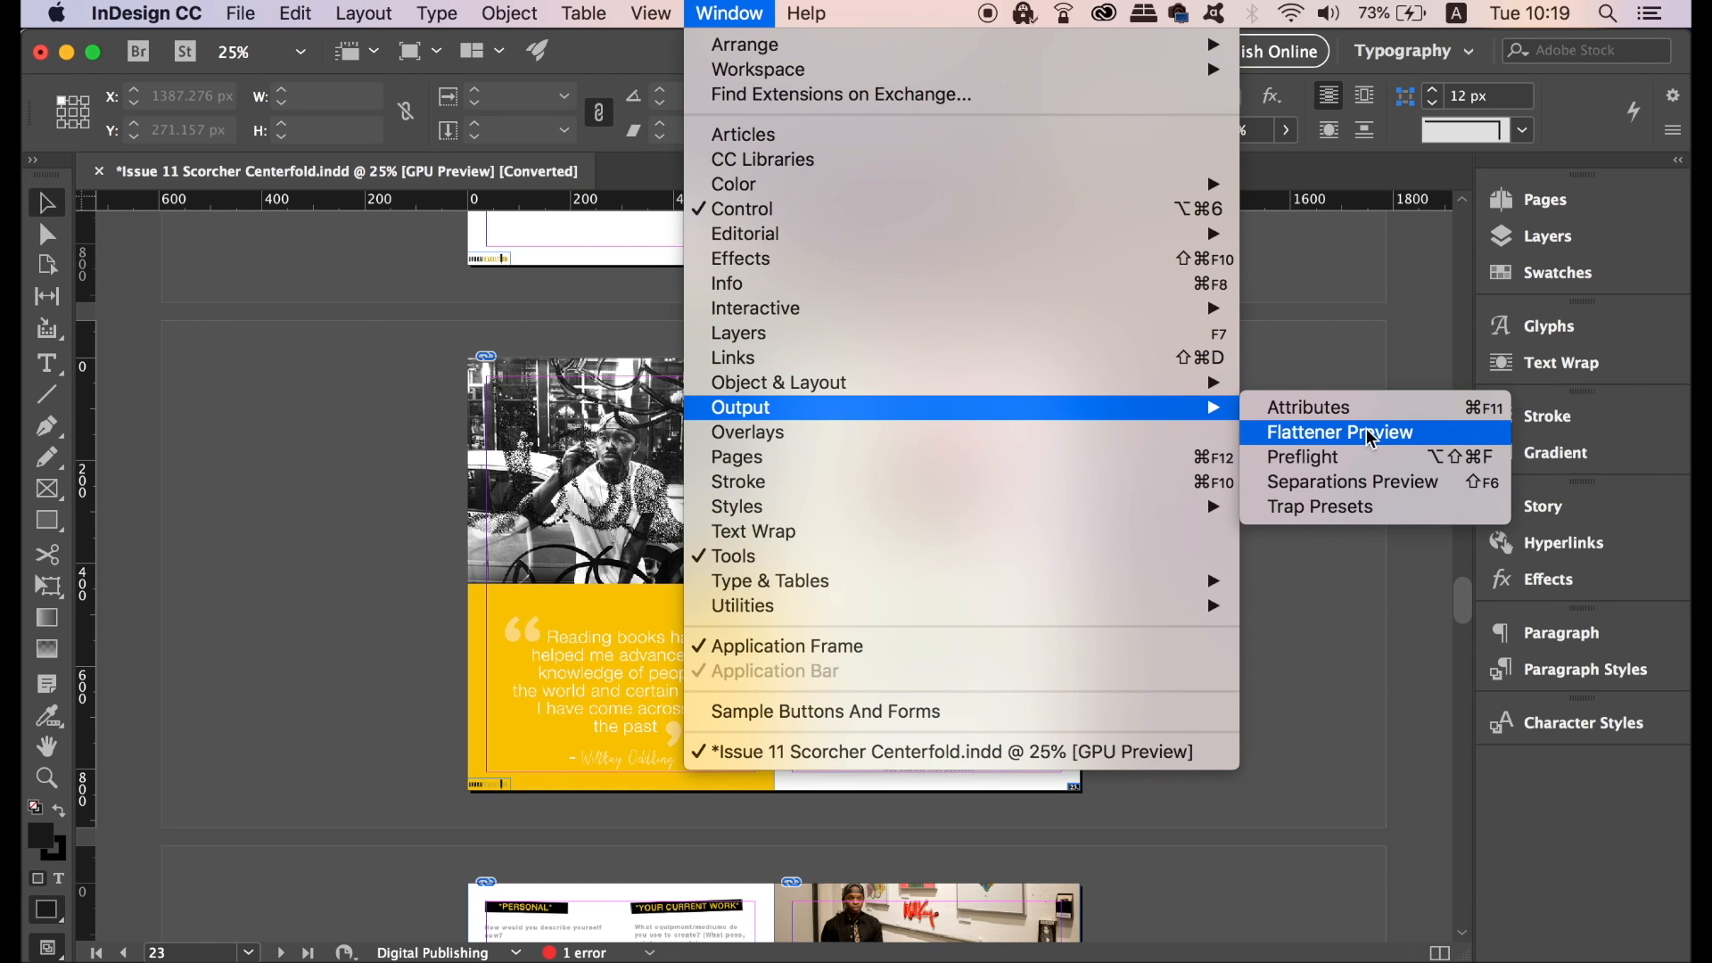
{"action": "mouse_move", "coordinate": [1303, 457]}
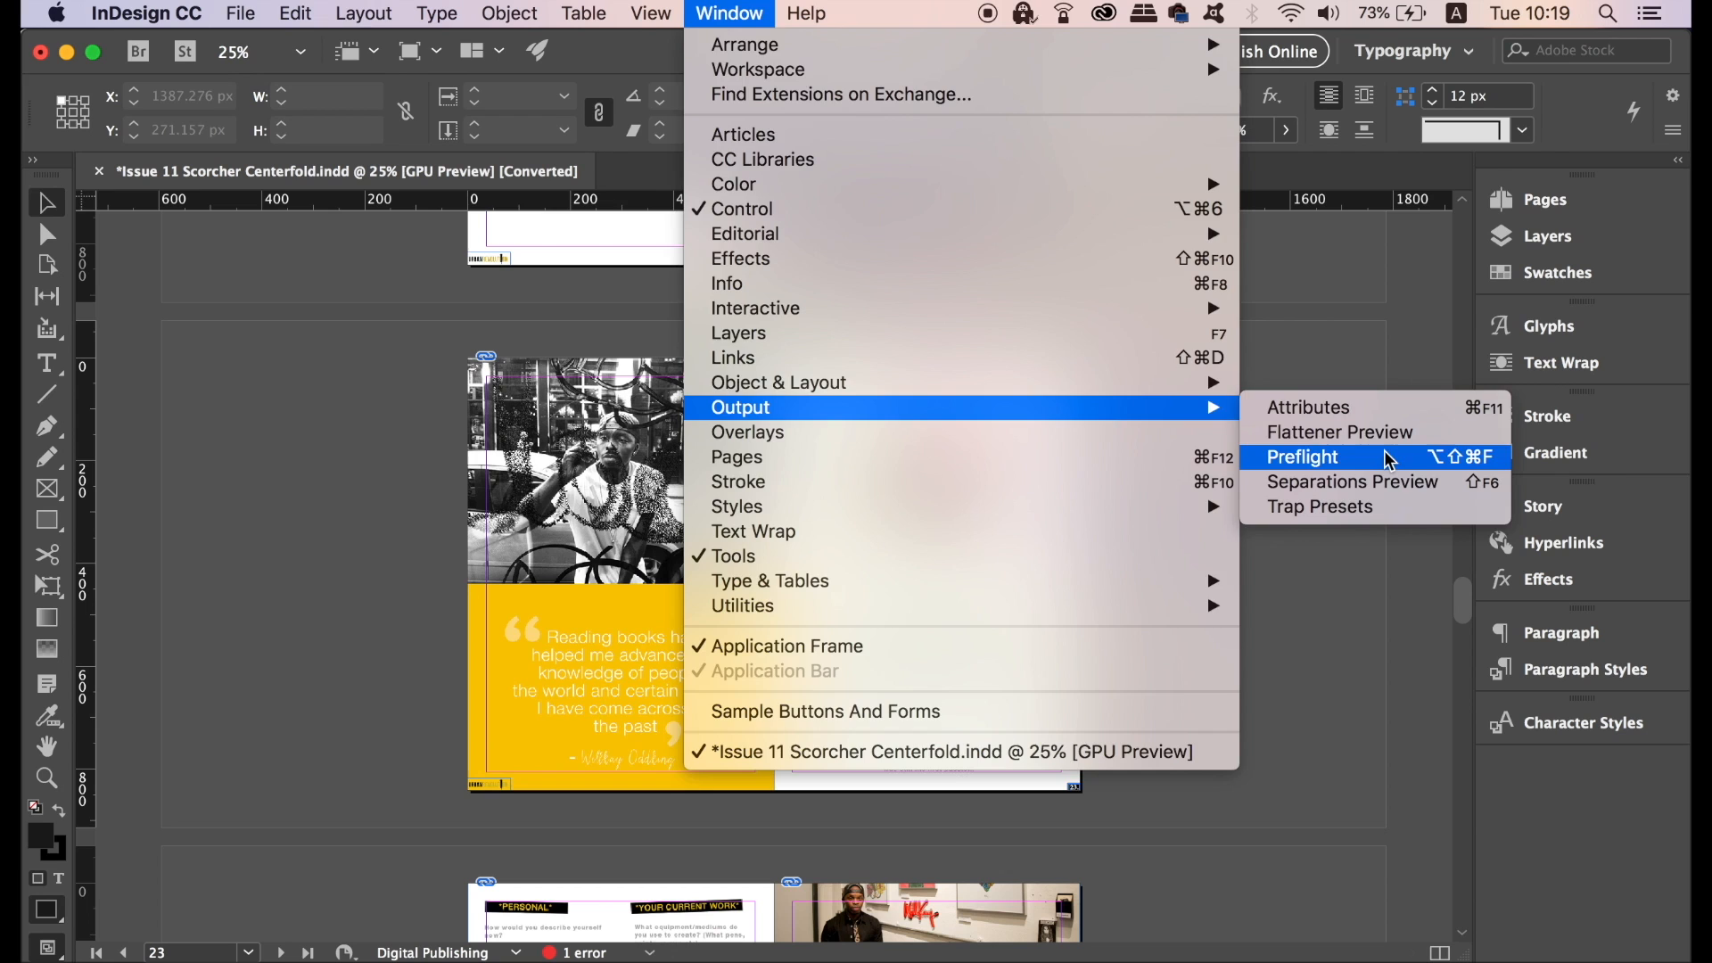
{"action": "left_click", "coordinate": [1300, 457]}
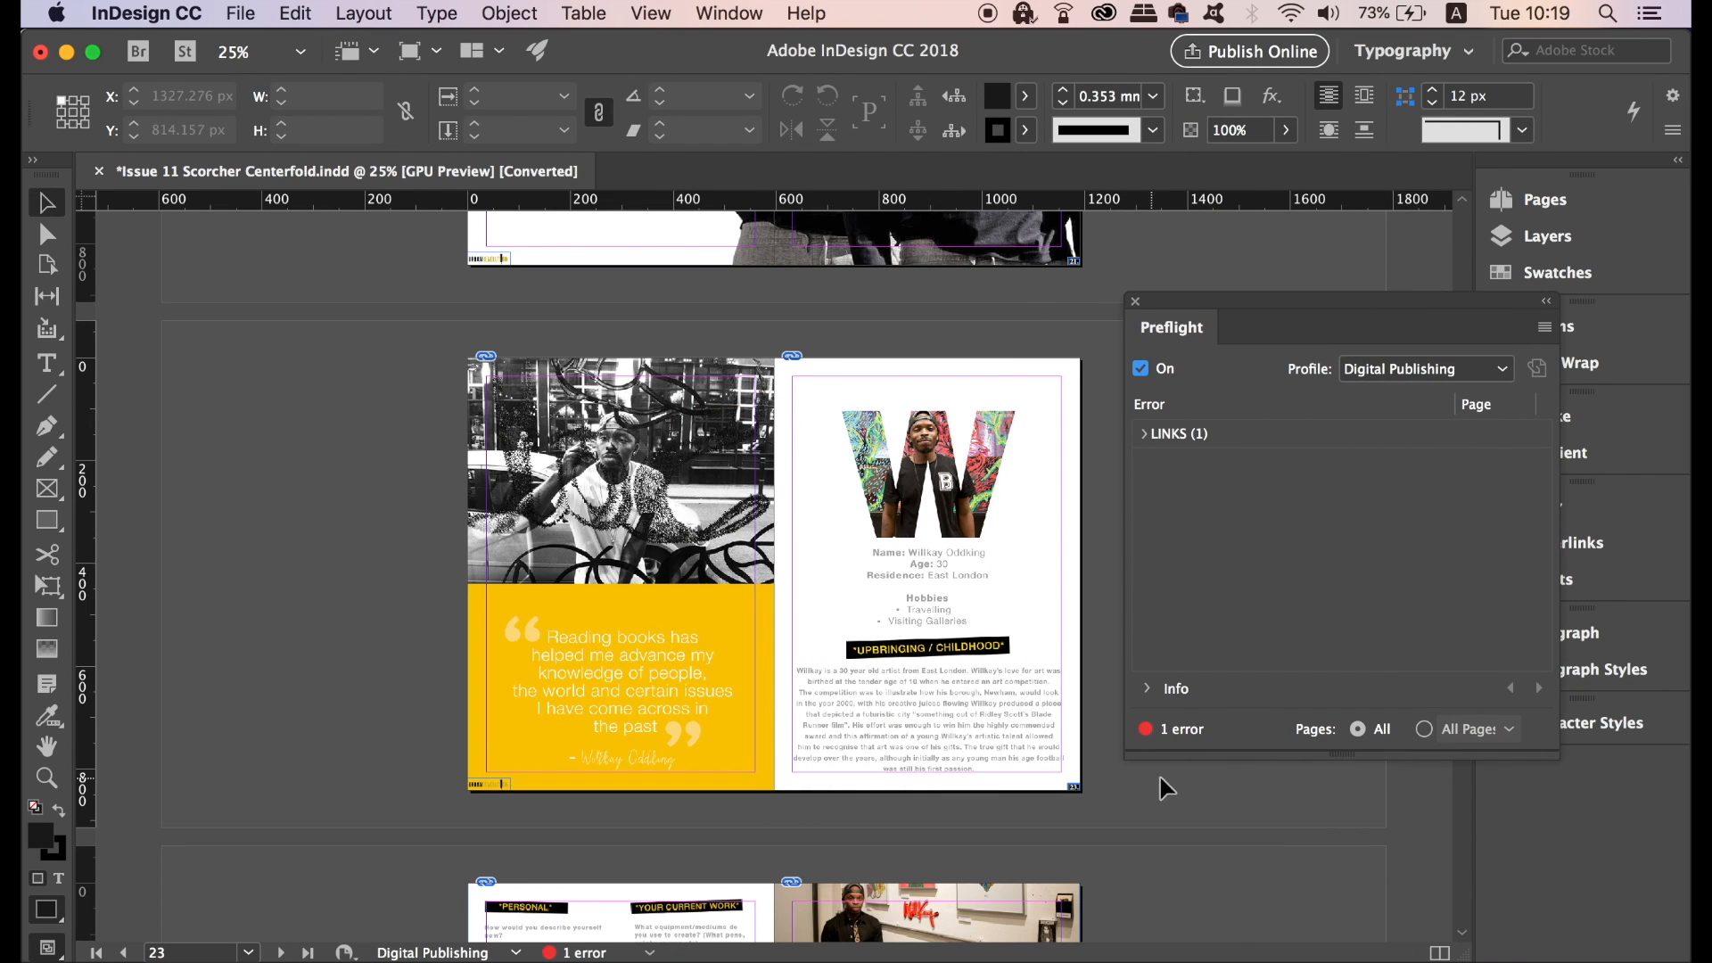
{"action": "mouse_move", "coordinate": [1278, 610]}
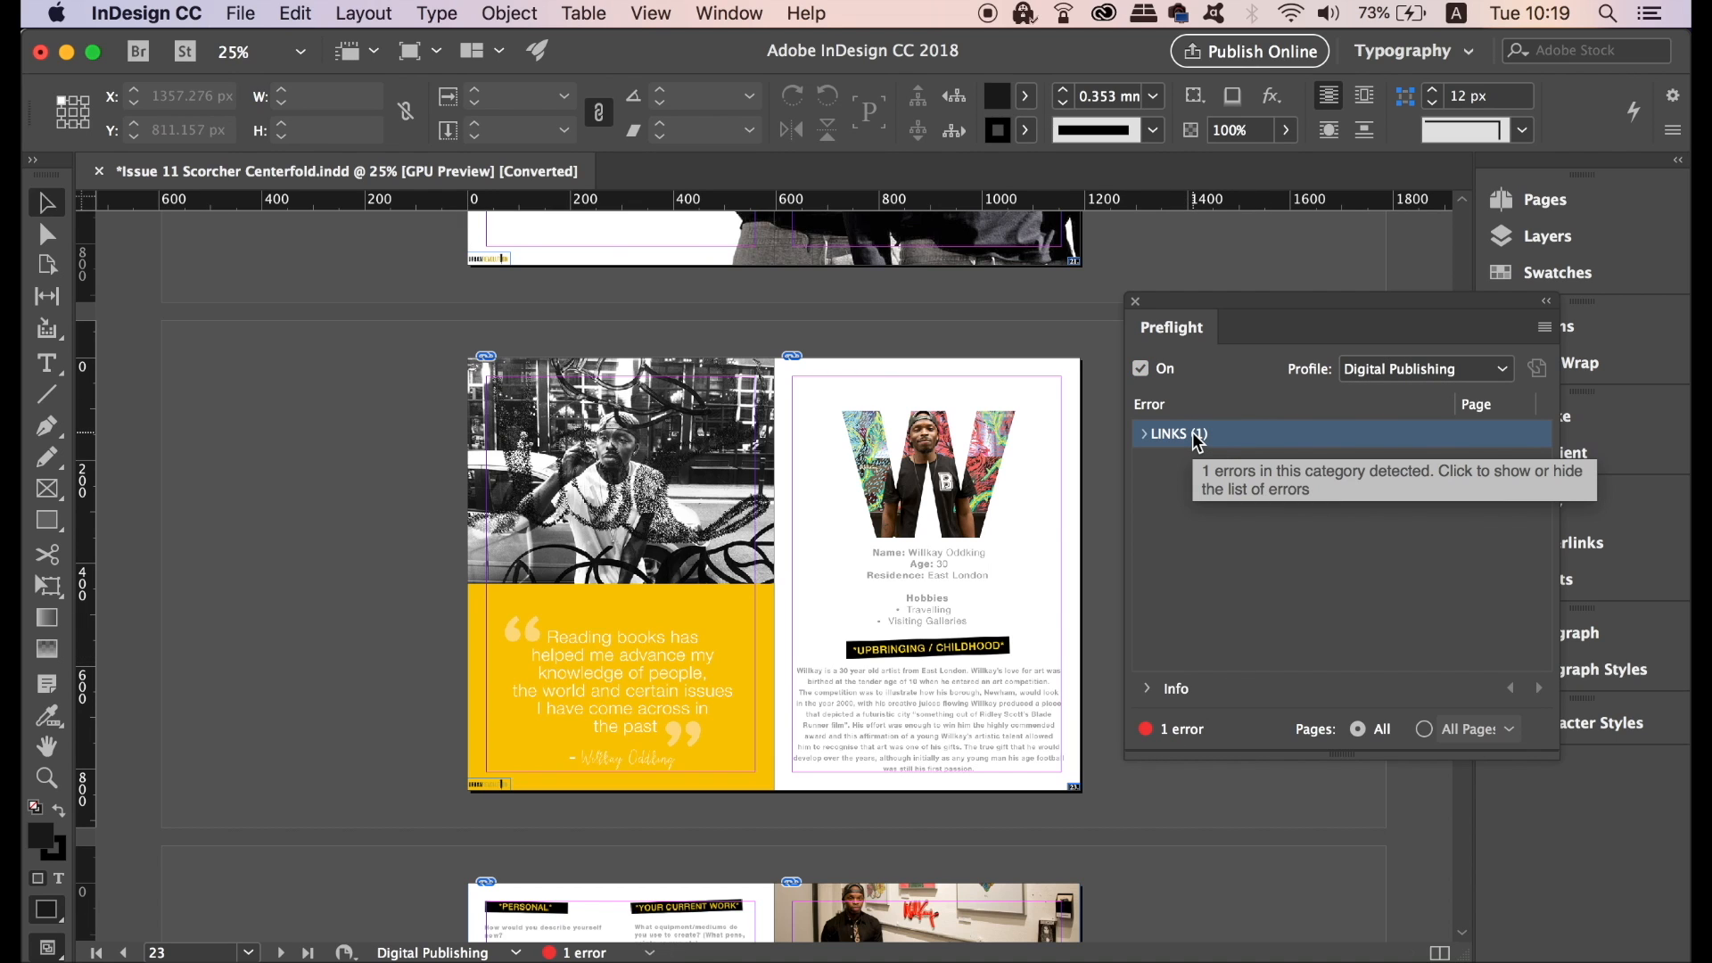
{"action": "left_click", "coordinate": [1143, 434]}
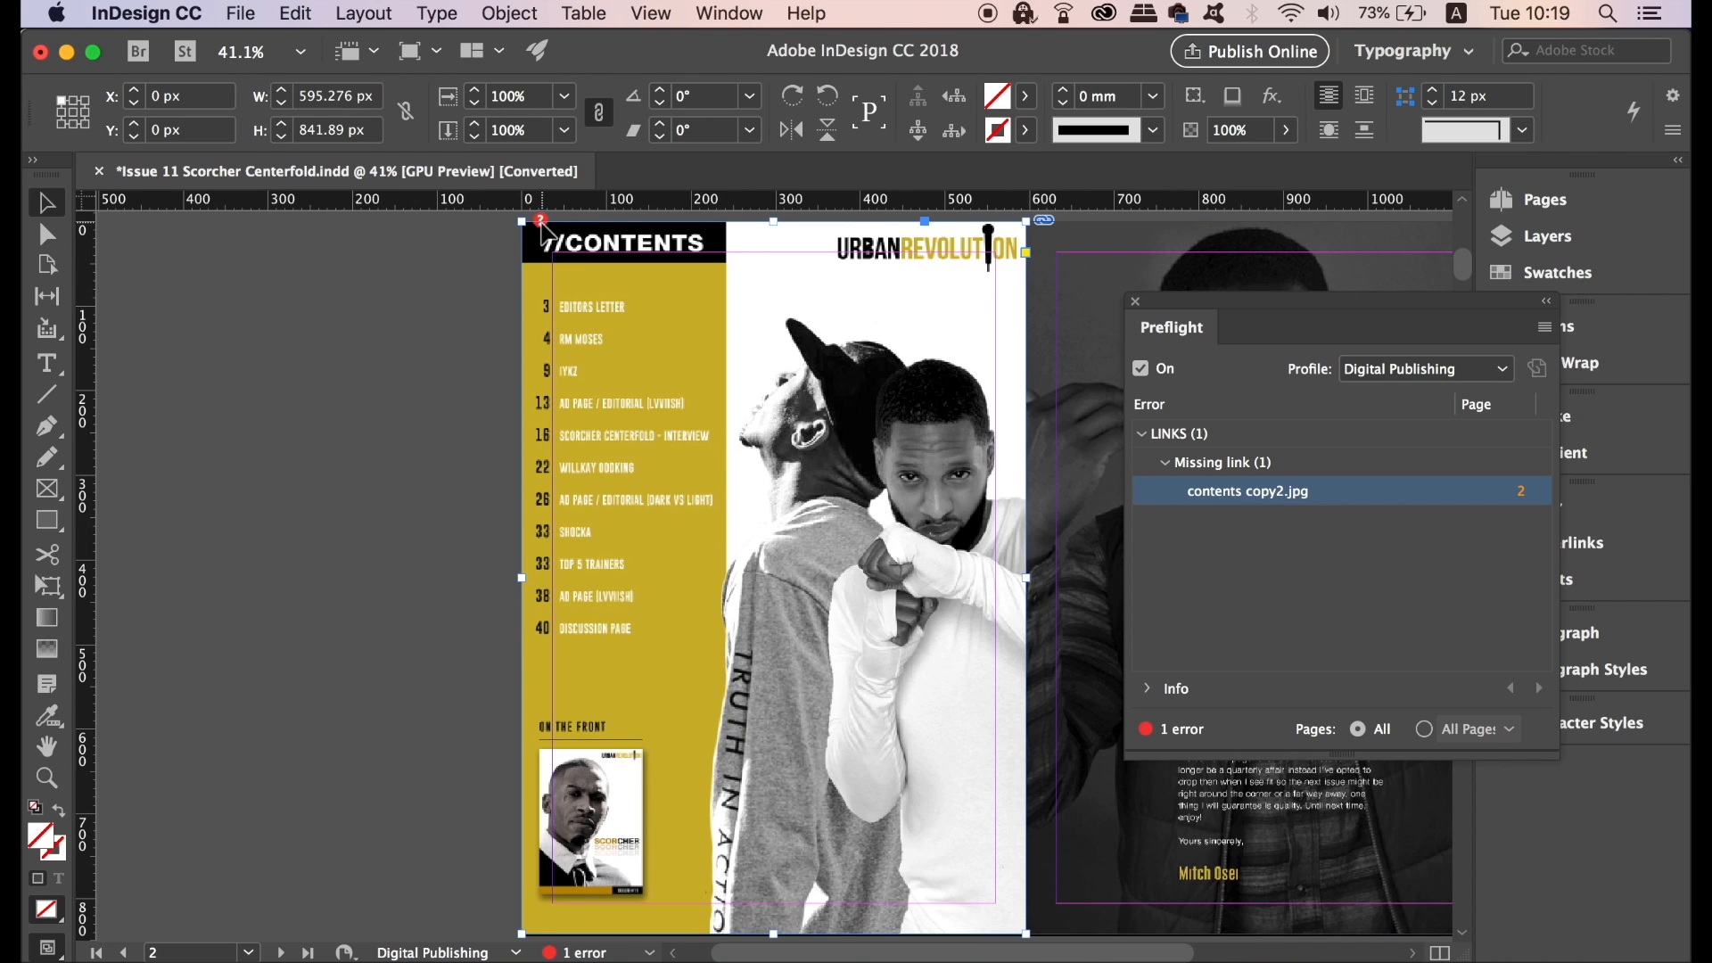
{"action": "mouse_move", "coordinate": [542, 225]}
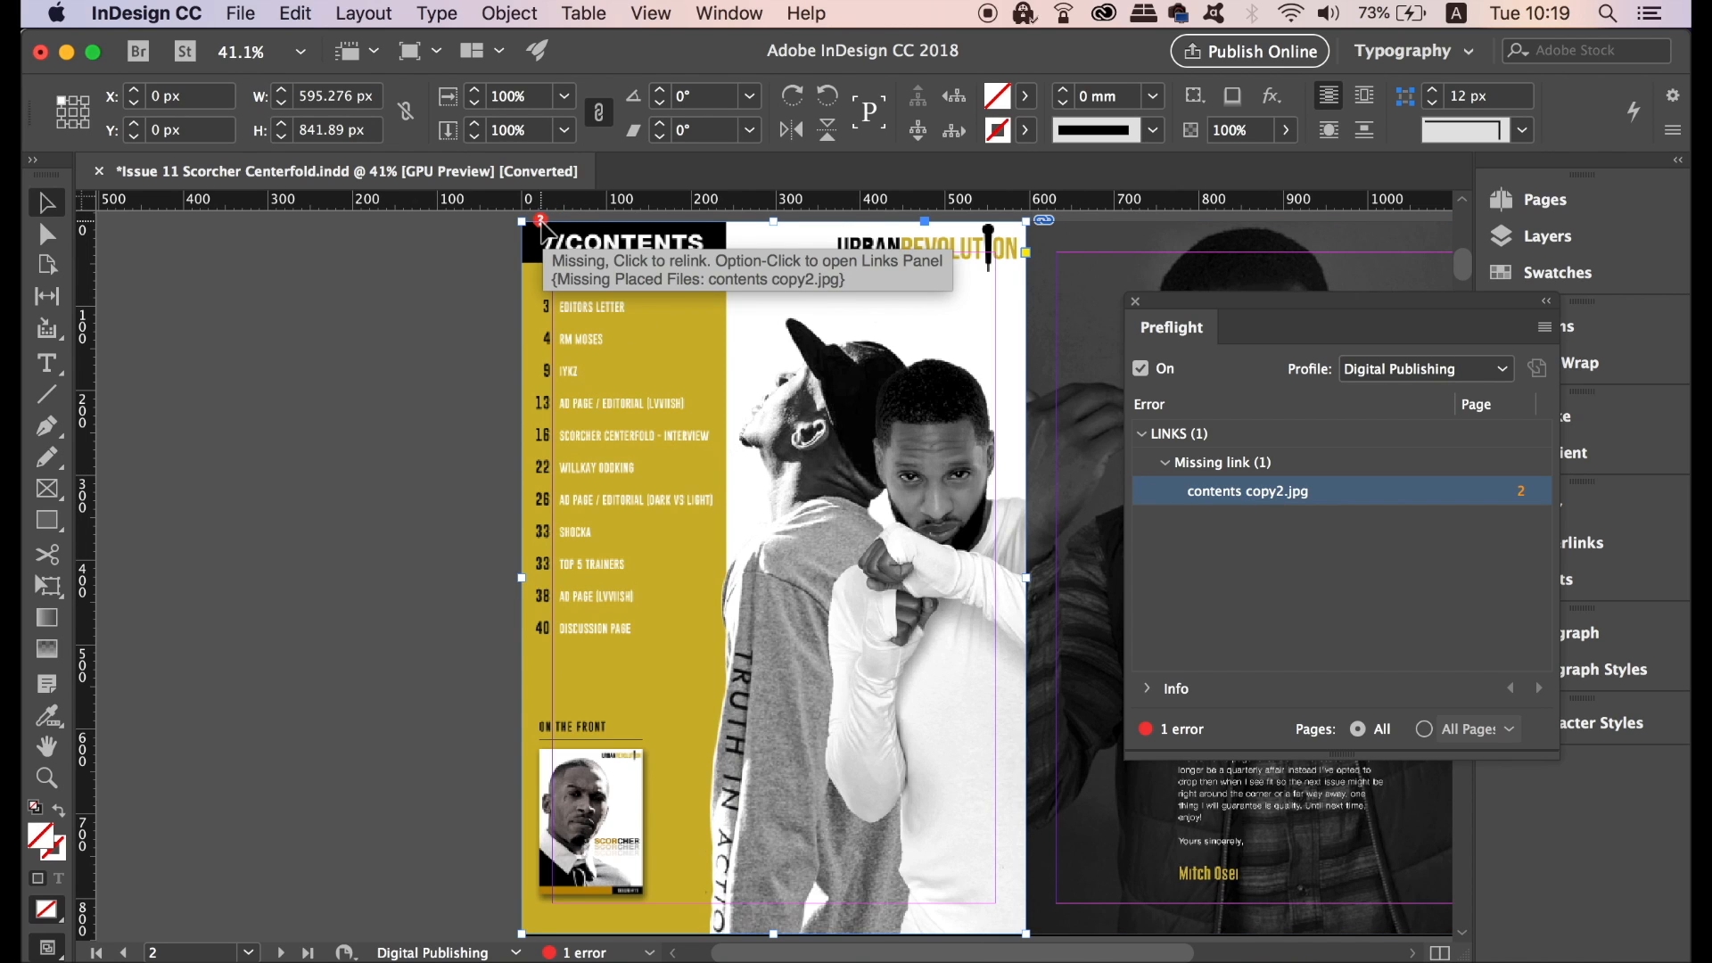